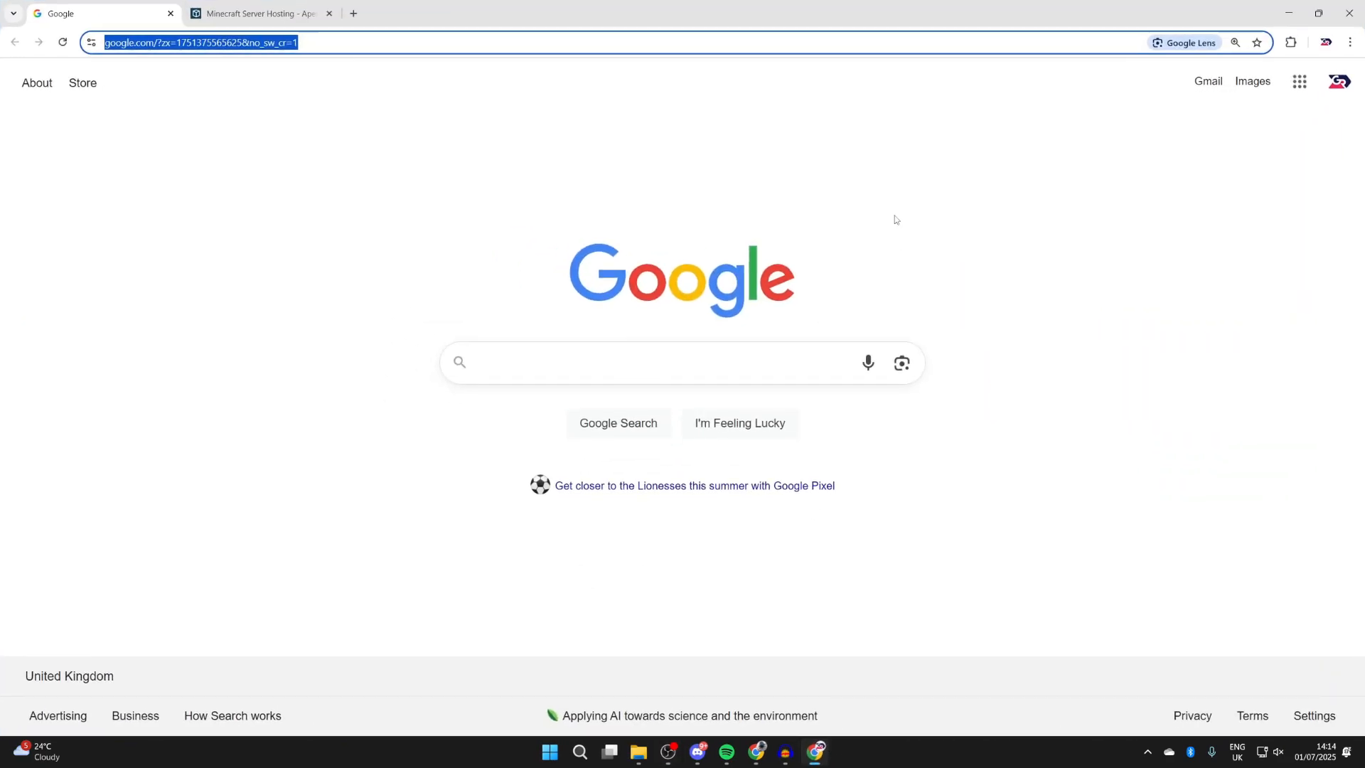
Search Google for 'optifine' to list the official OptiFine site.
{"action": "left_click", "coordinate": [681, 363]}
{"action": "type", "text": "optifine"}
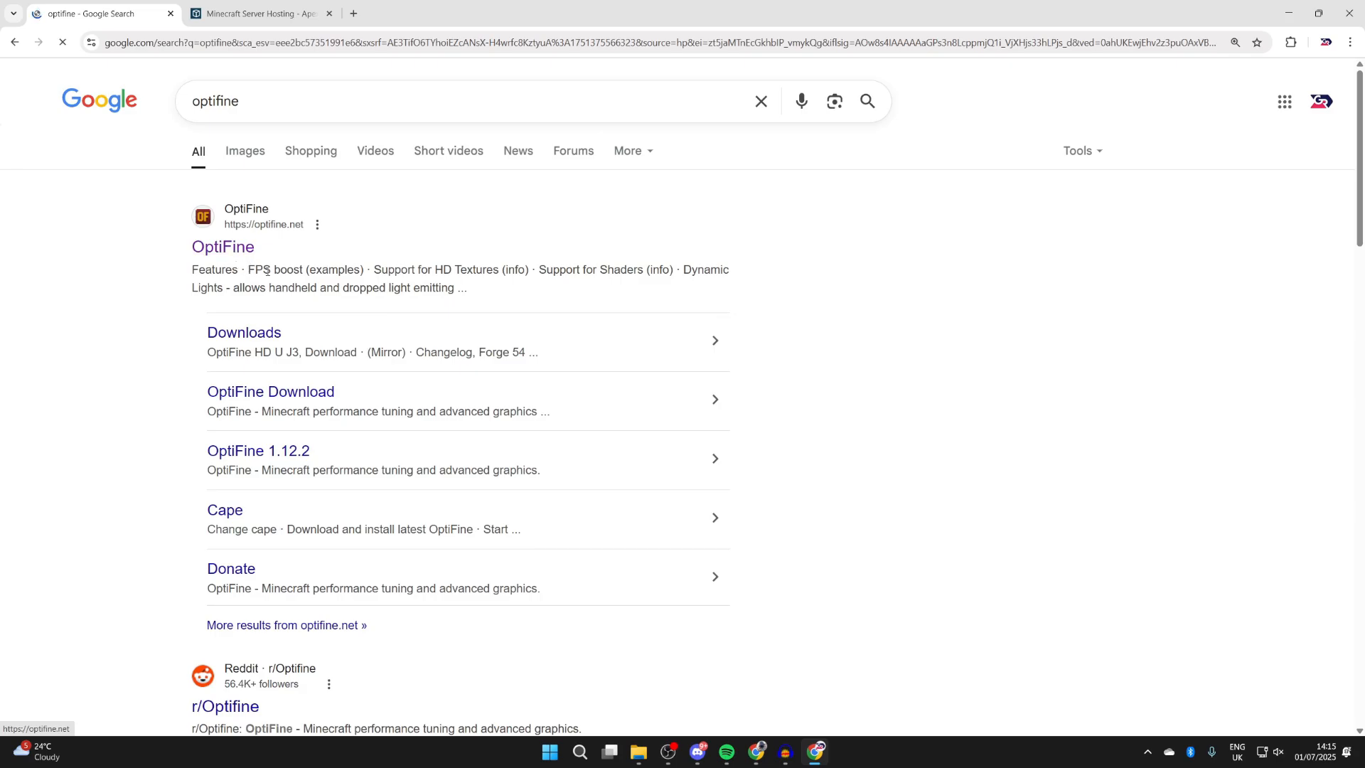
Reach the OptiFine downloads page and expand the Minecraft 1.21.6 preview versions.
{"action": "left_click", "coordinate": [222, 248]}
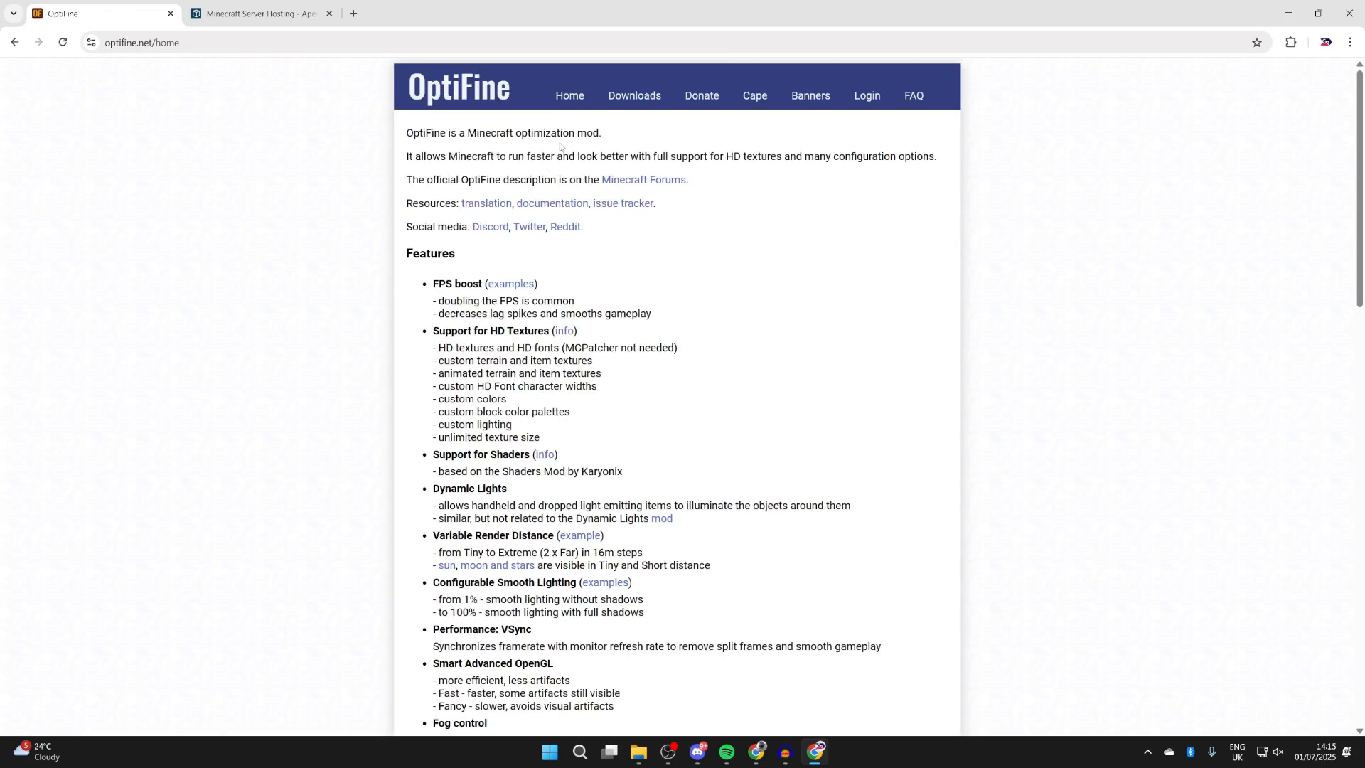
{"action": "left_click", "coordinate": [634, 95]}
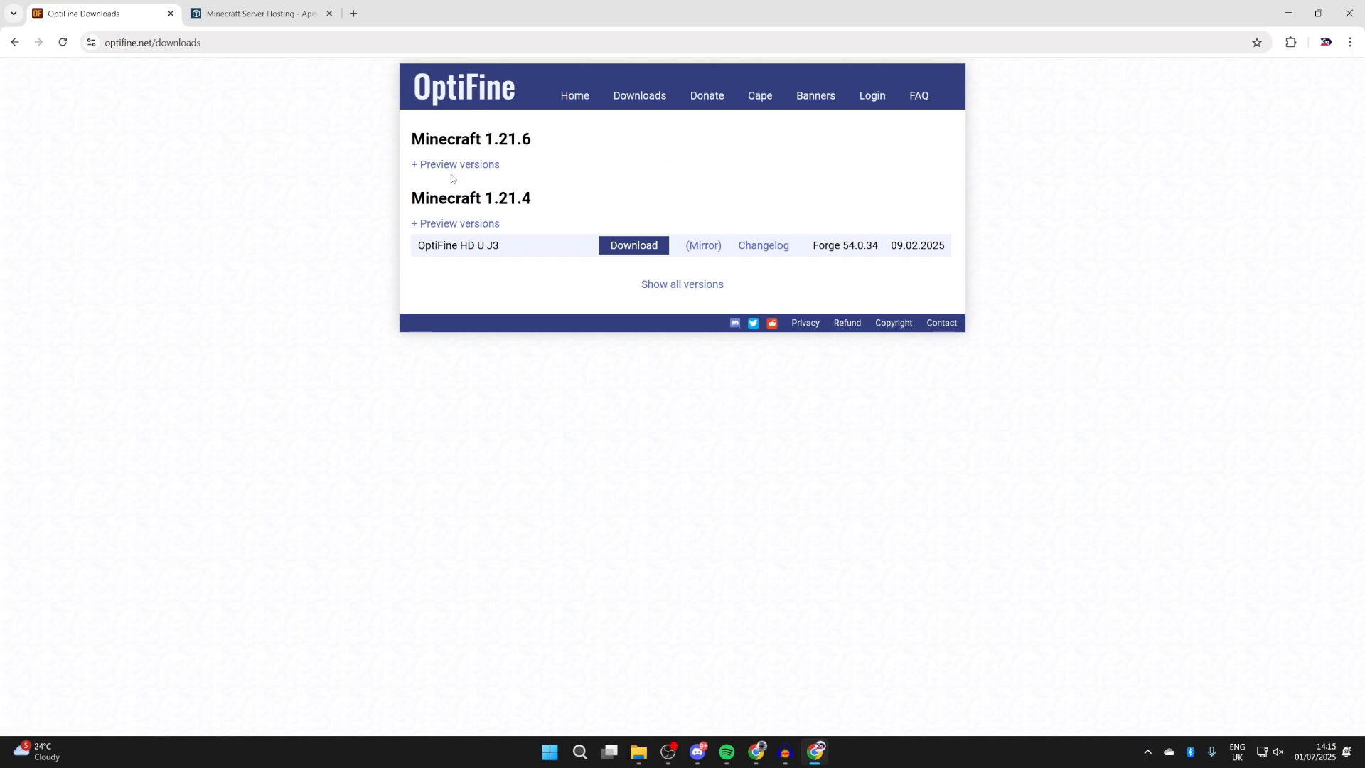
{"action": "left_click", "coordinate": [455, 163]}
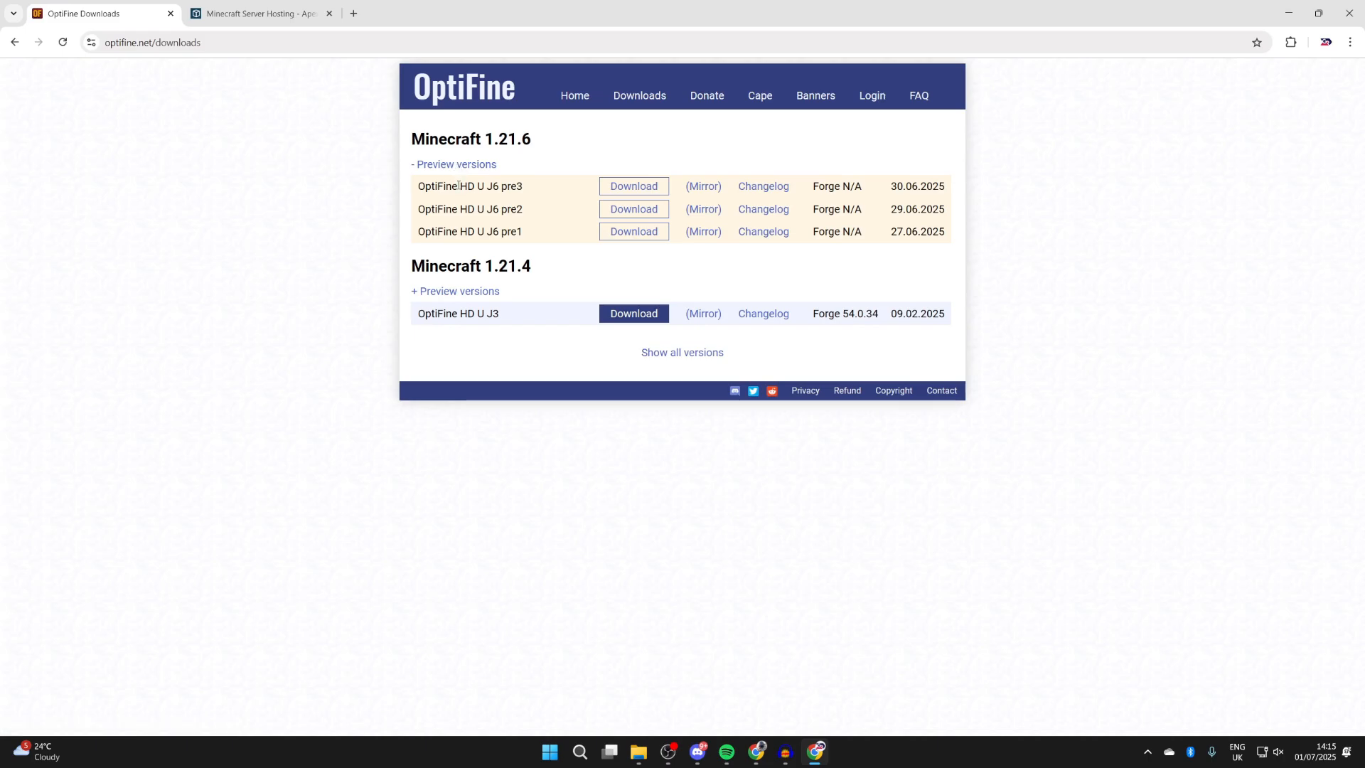
{"action": "mouse_move", "coordinate": [591, 184]}
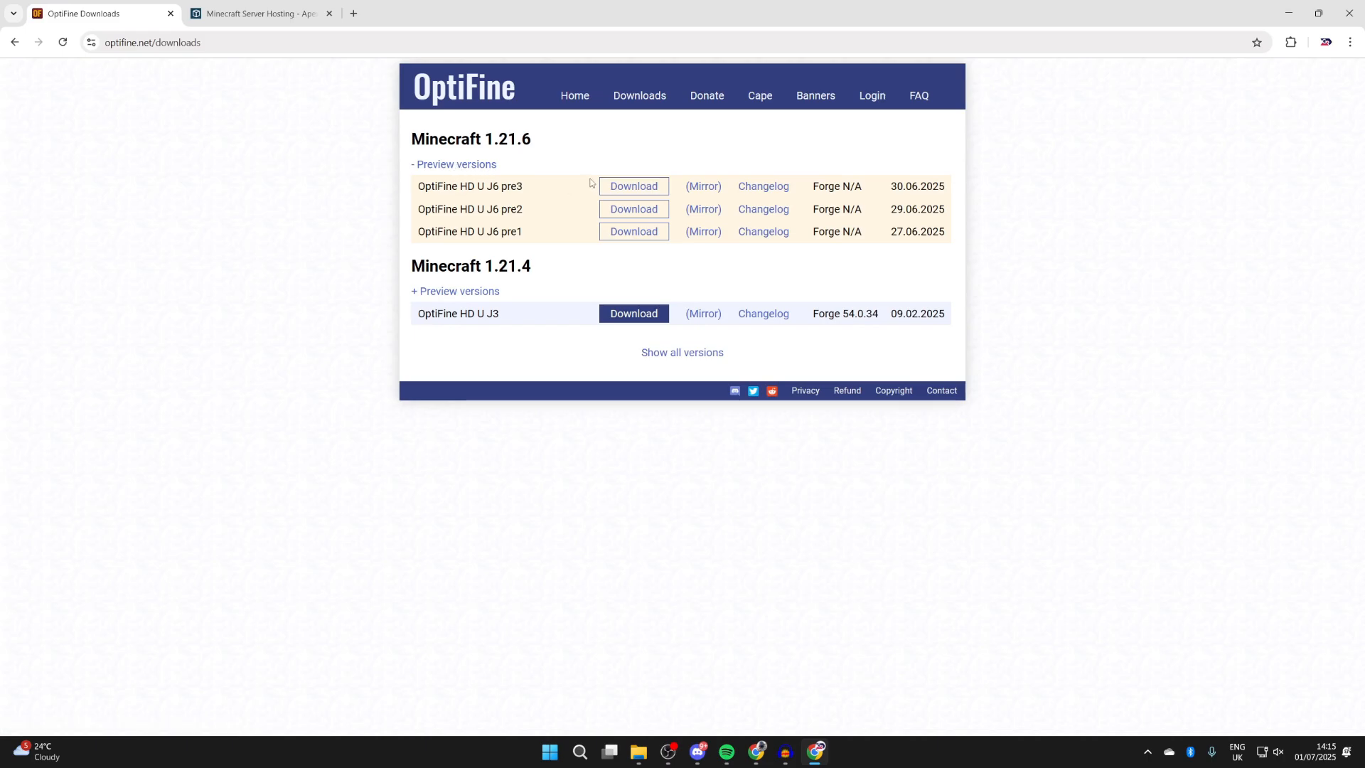
Download OptiFine 1.21.6 HD U J6 pre3, skipping the ad page to get the 7.2 MB jar.
{"action": "left_click", "coordinate": [633, 185]}
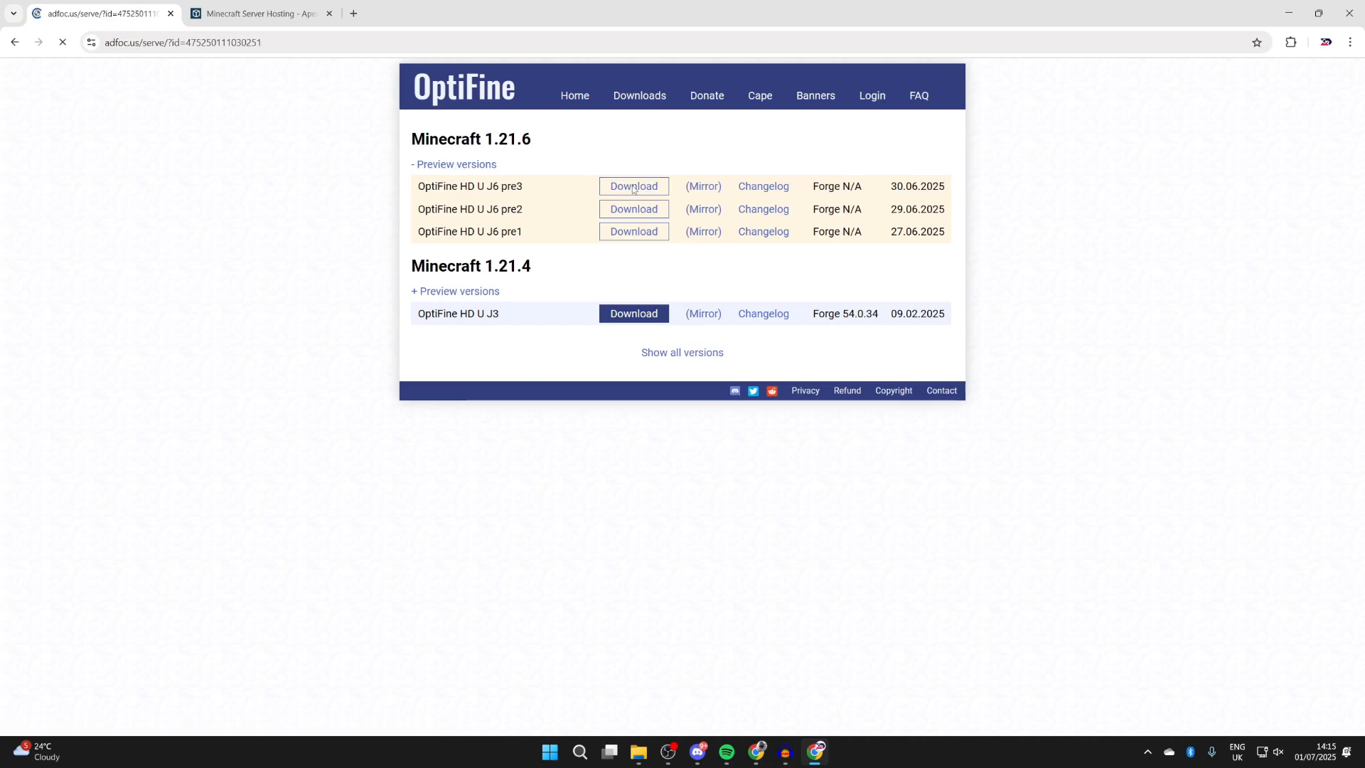
{"action": "left_click", "coordinate": [633, 185]}
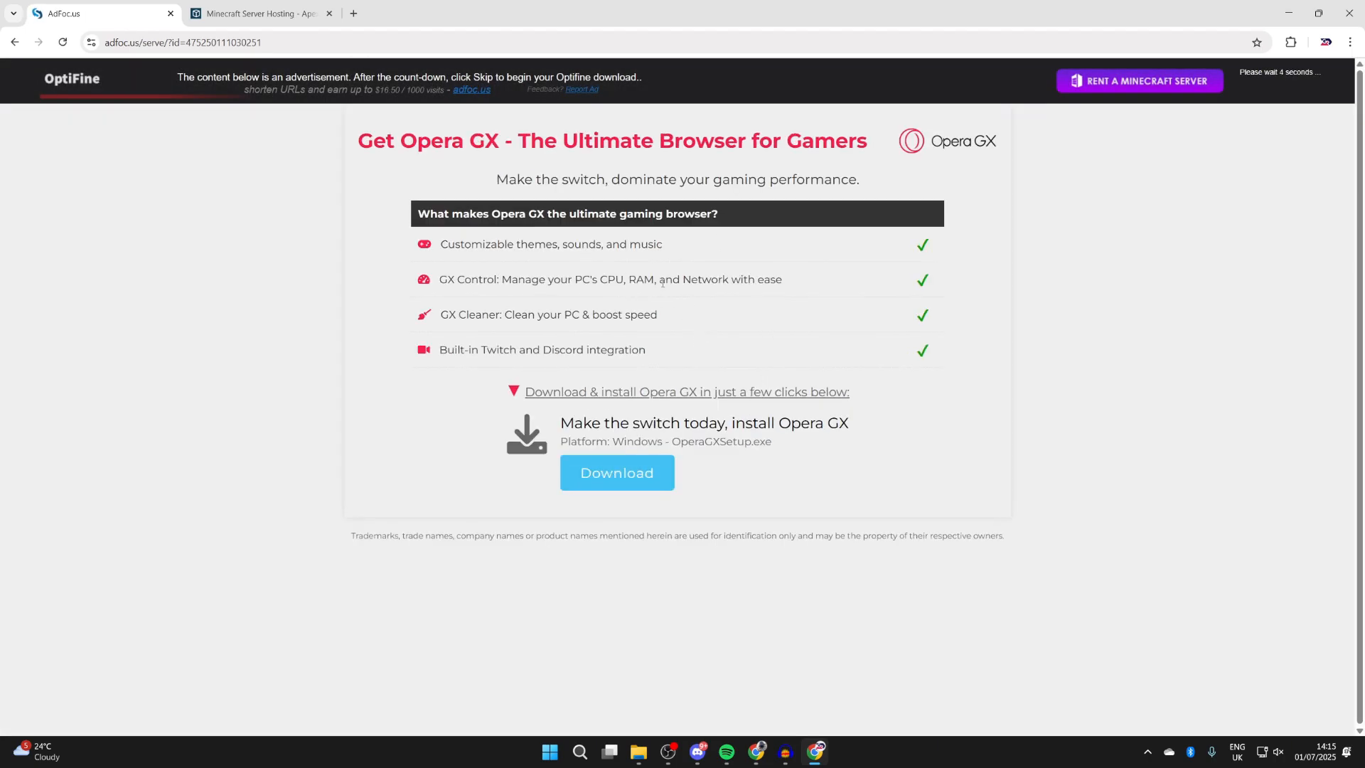
{"action": "mouse_move", "coordinate": [717, 472]}
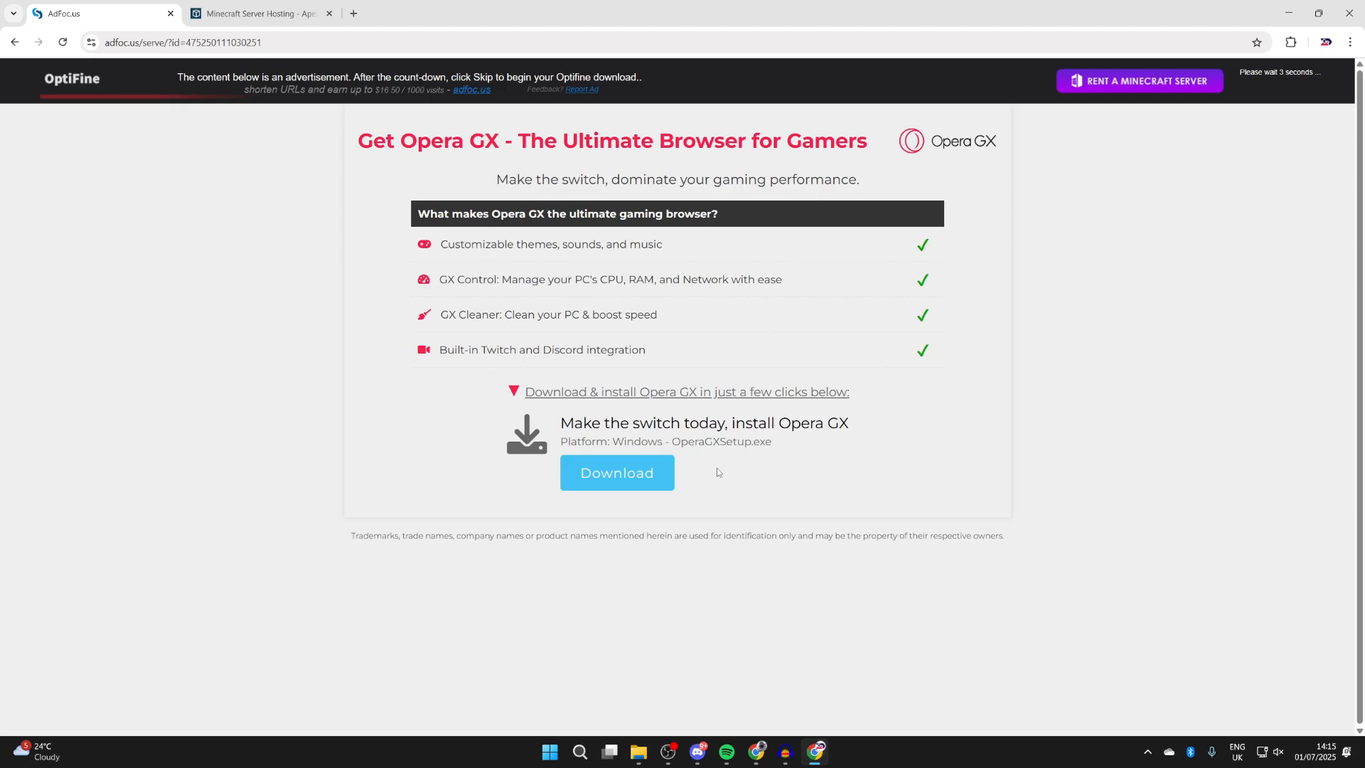
{"action": "mouse_move", "coordinate": [1122, 247]}
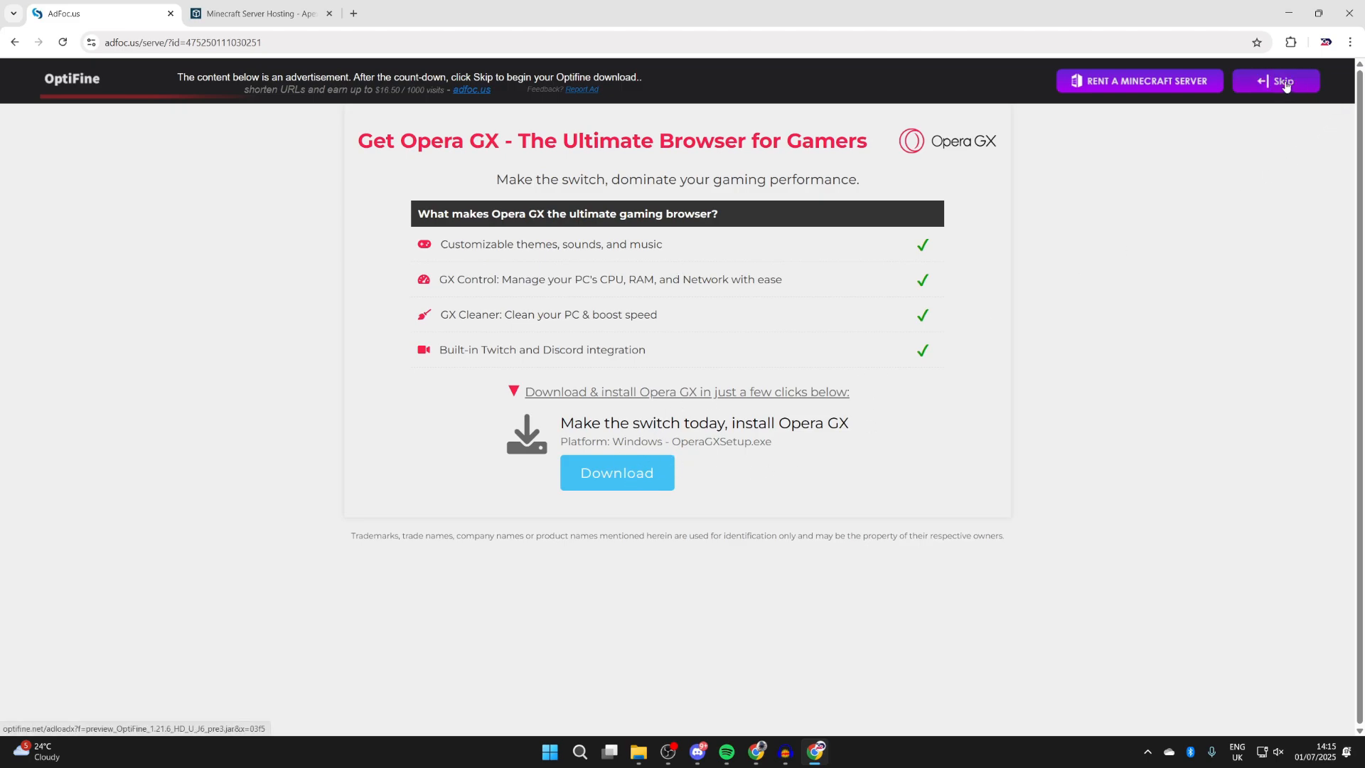
{"action": "left_click", "coordinate": [1279, 81]}
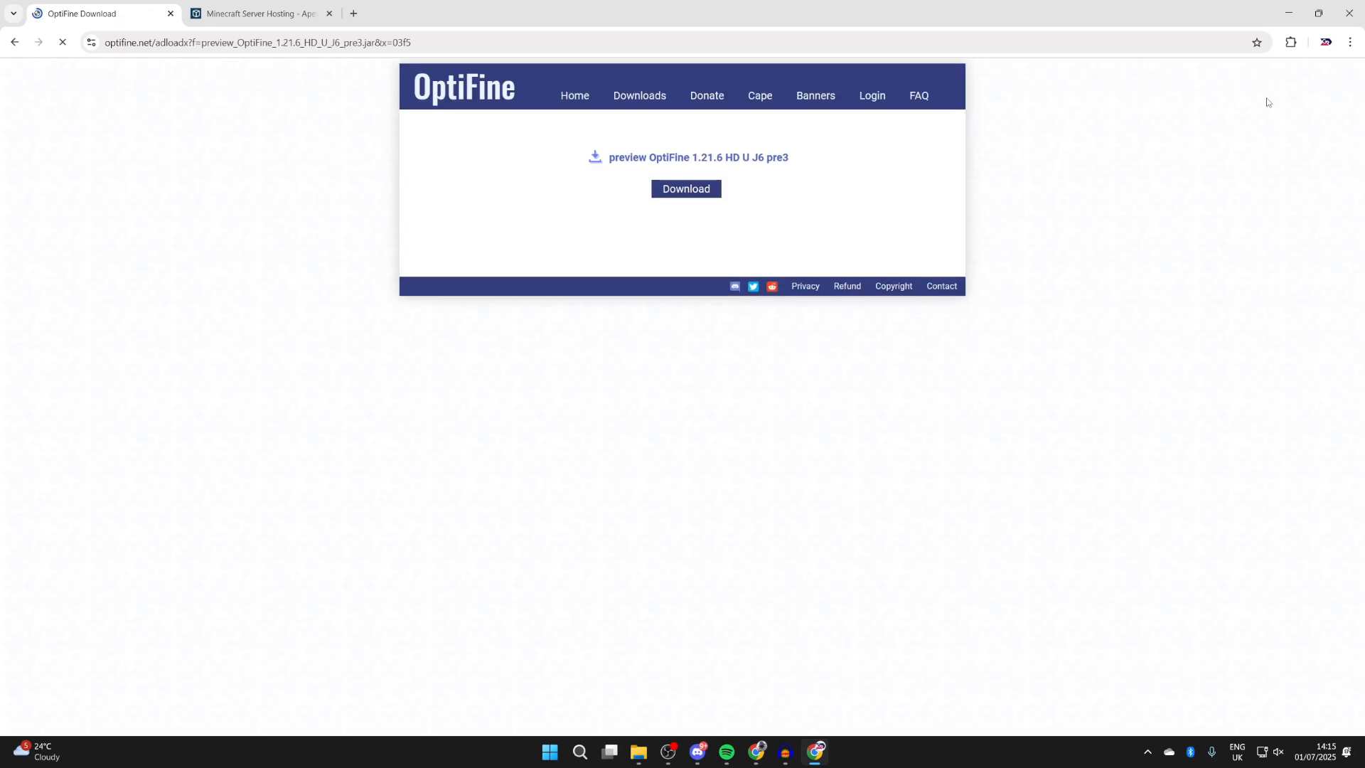
{"action": "left_click", "coordinate": [685, 189]}
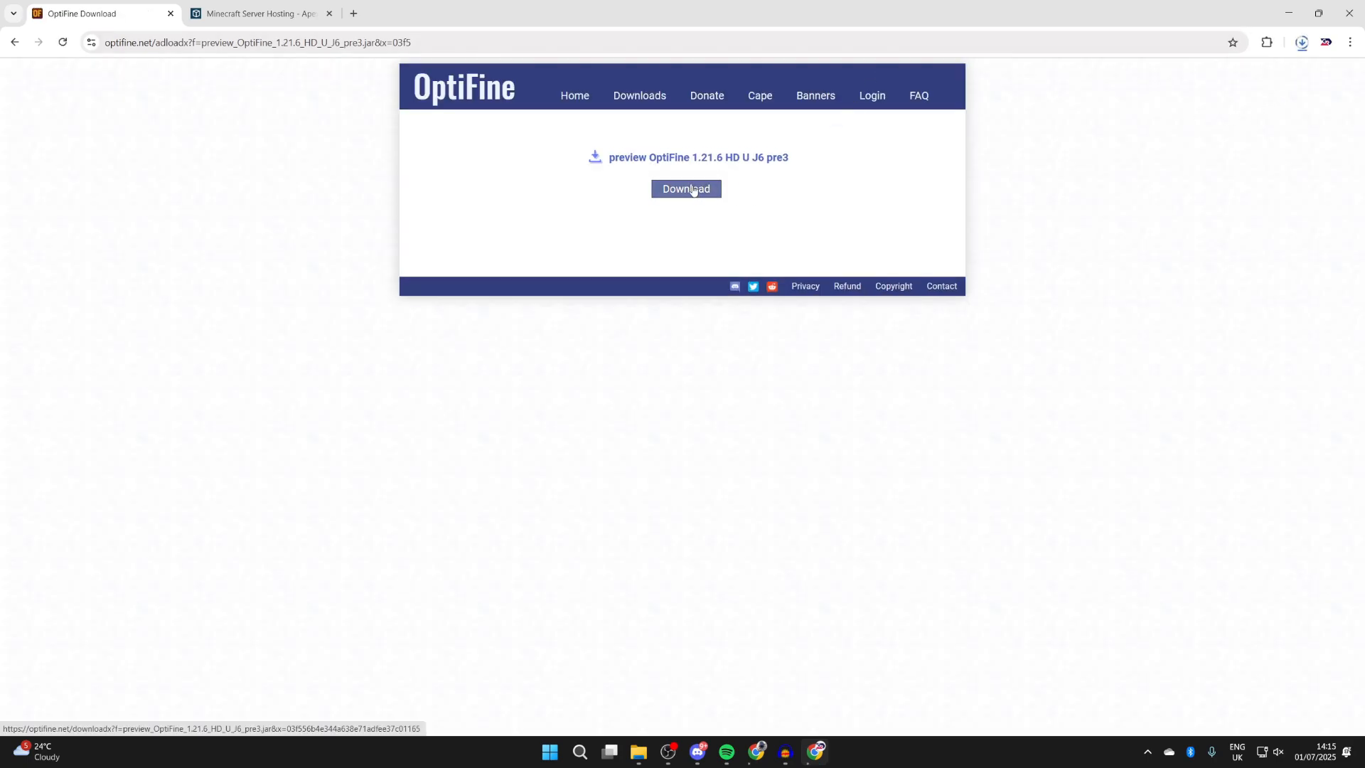
{"action": "left_click", "coordinate": [686, 189]}
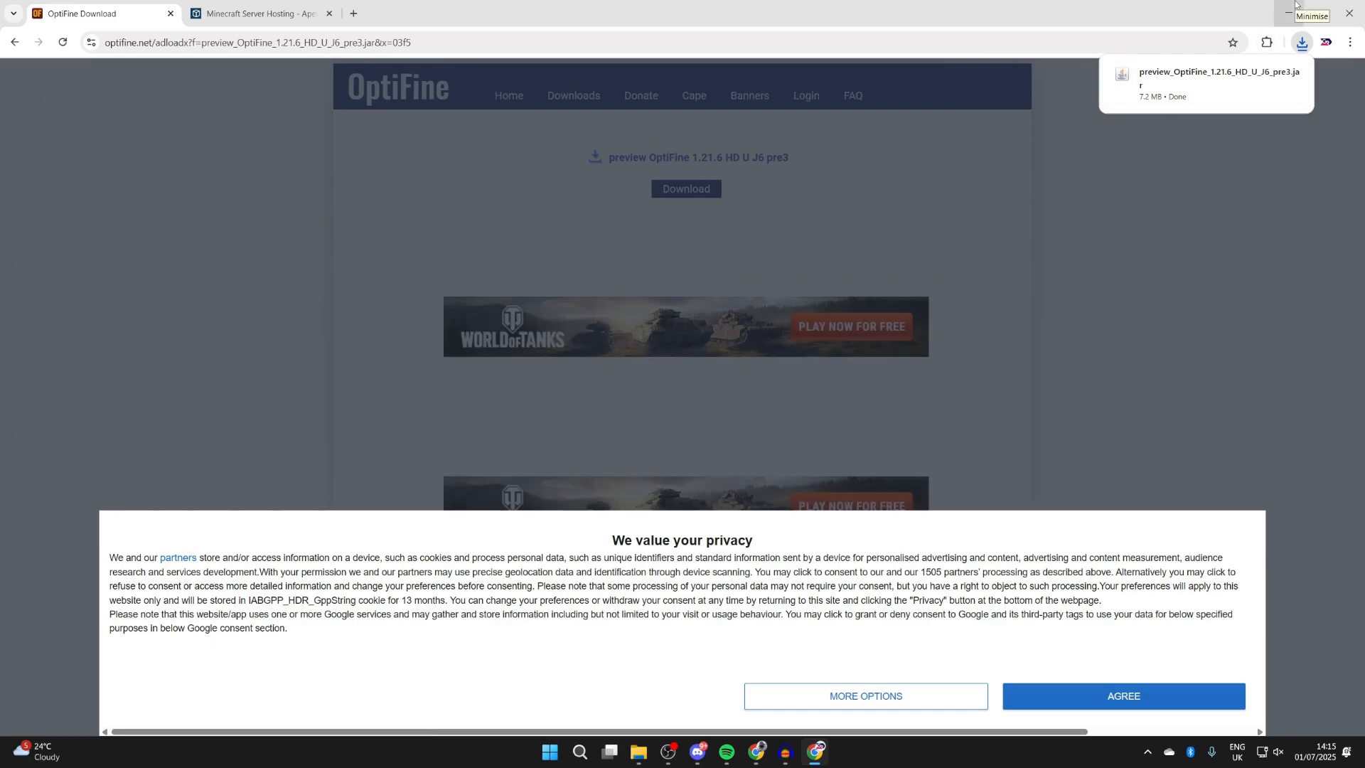
Browse the Apex Minecraft Server Hosting homepage features and return to the top banner.
{"action": "left_click", "coordinate": [258, 13]}
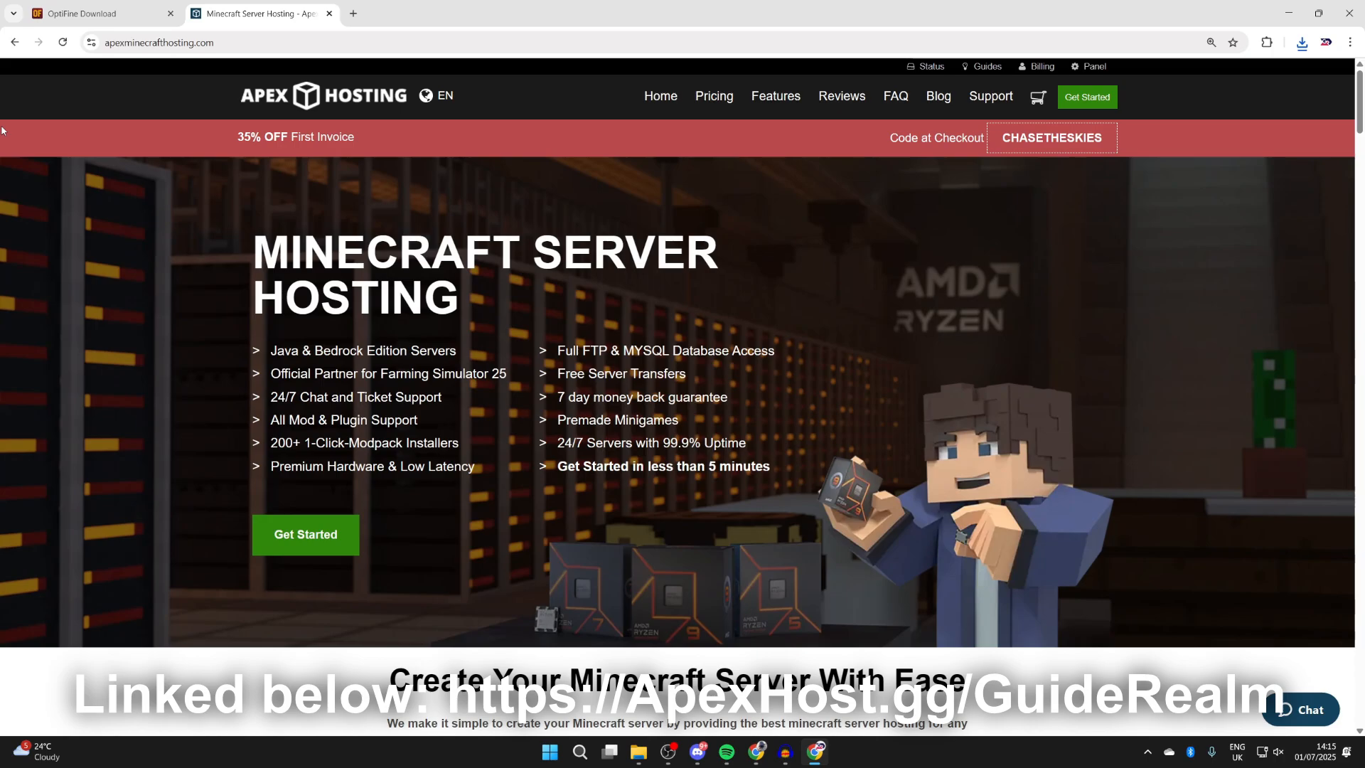
{"action": "mouse_move", "coordinate": [169, 211]}
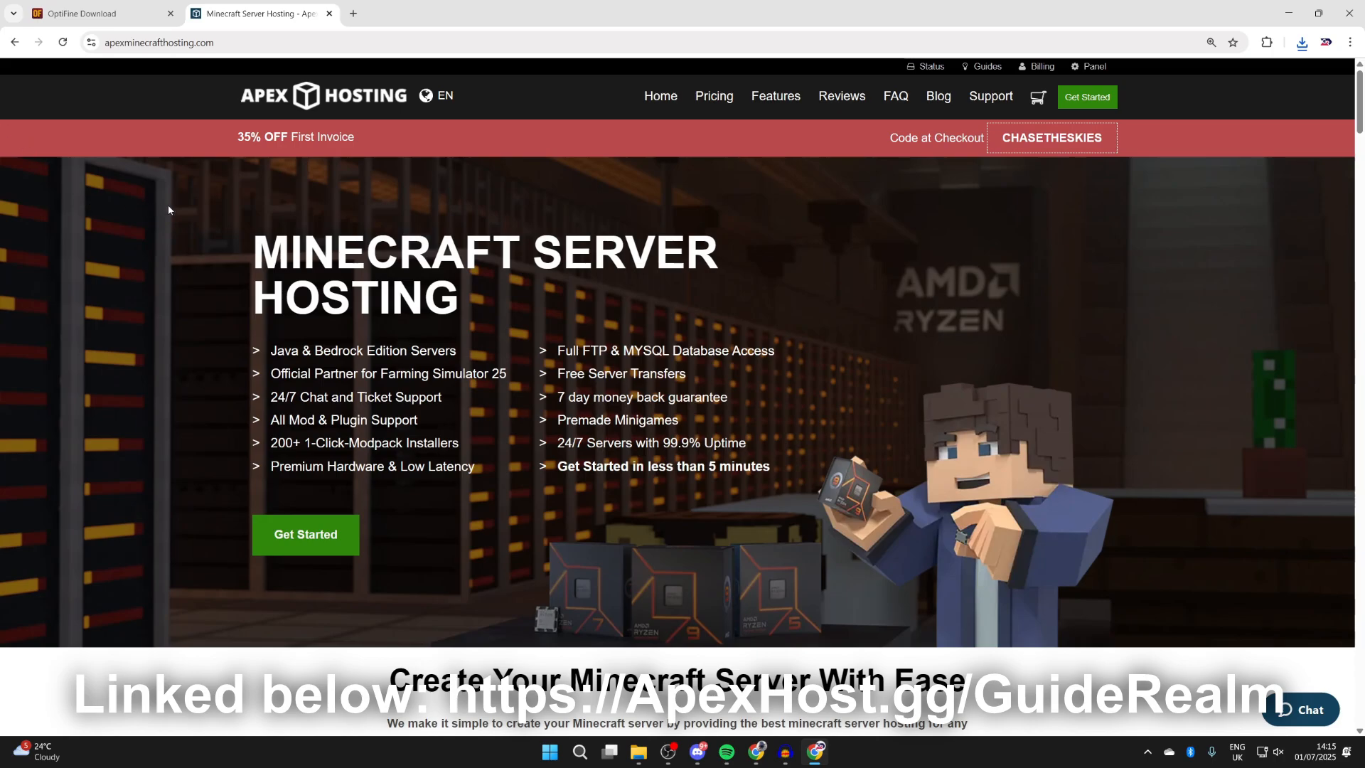
{"action": "mouse_move", "coordinate": [230, 191]}
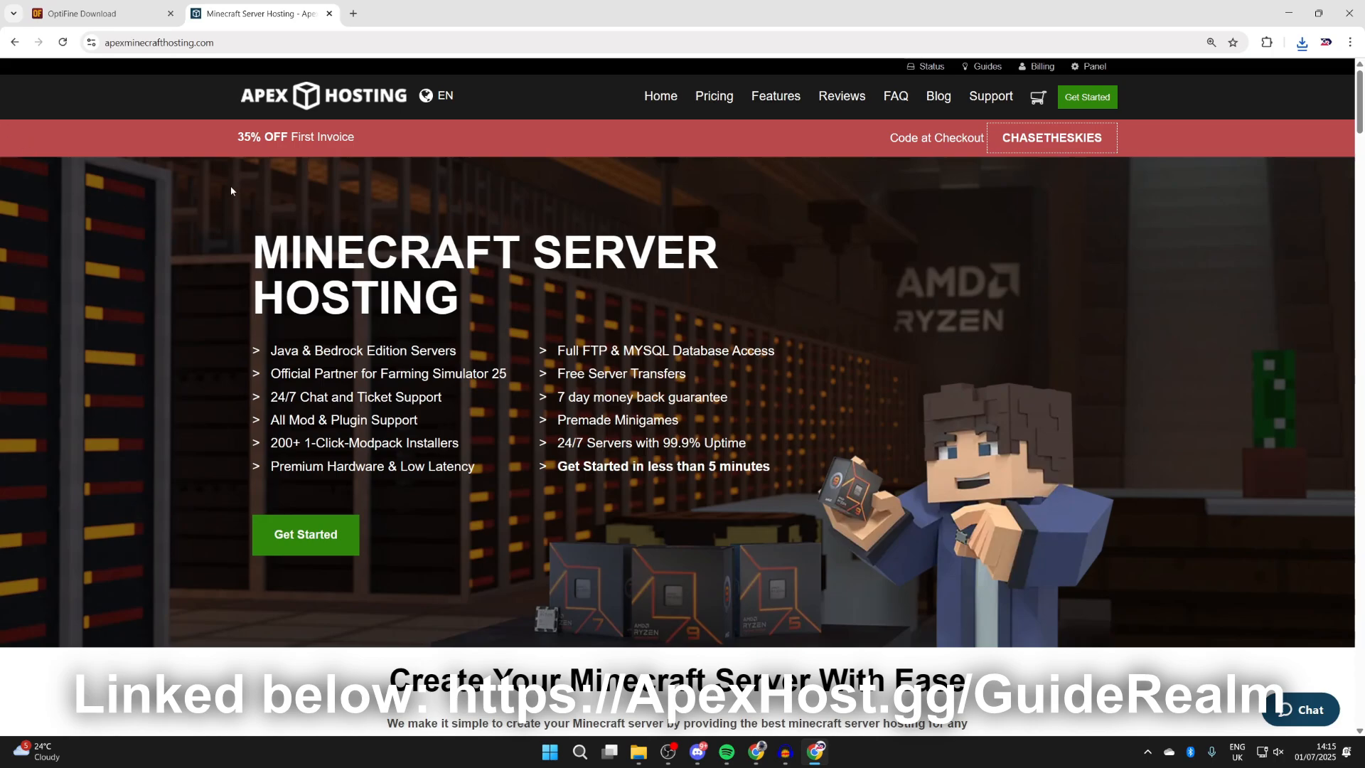
{"action": "scroll", "scroll_direction": "down", "scroll_amount": 3}
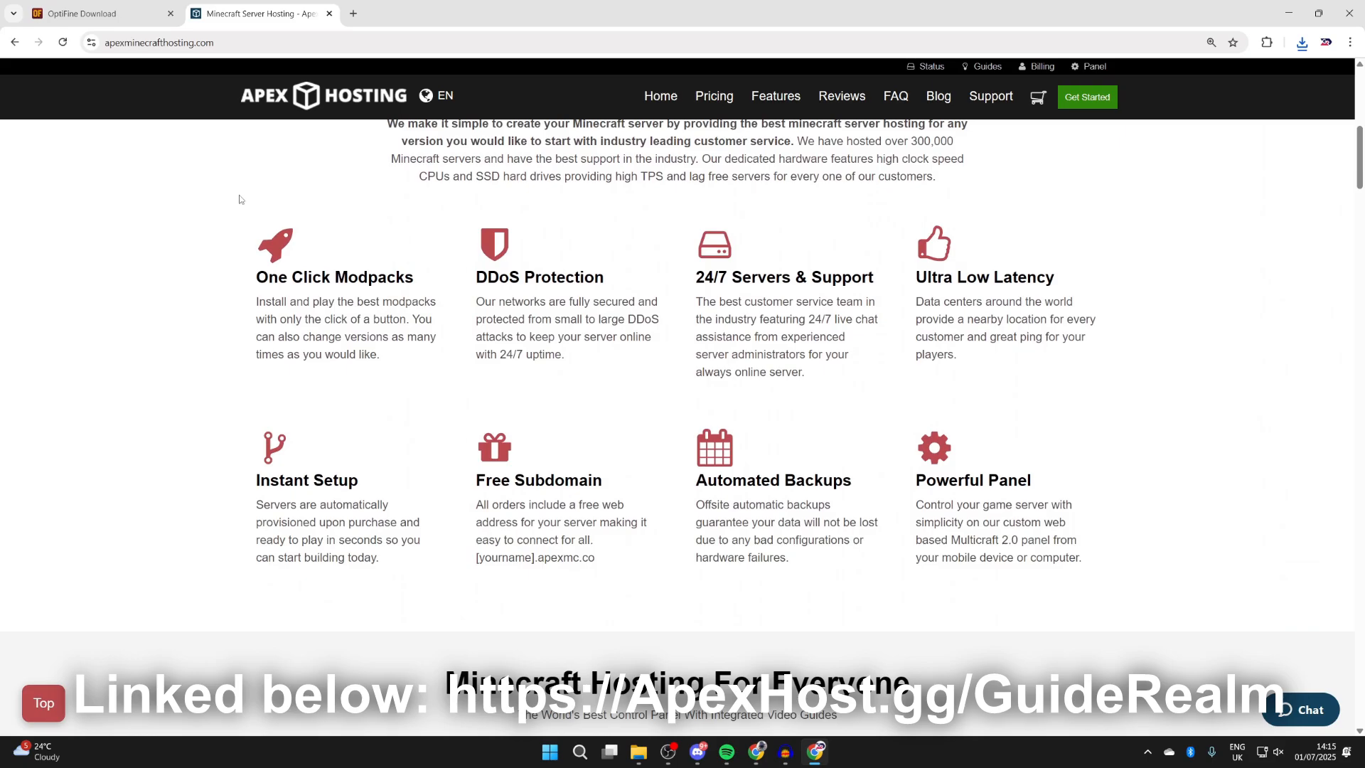
{"action": "mouse_move", "coordinate": [339, 298]}
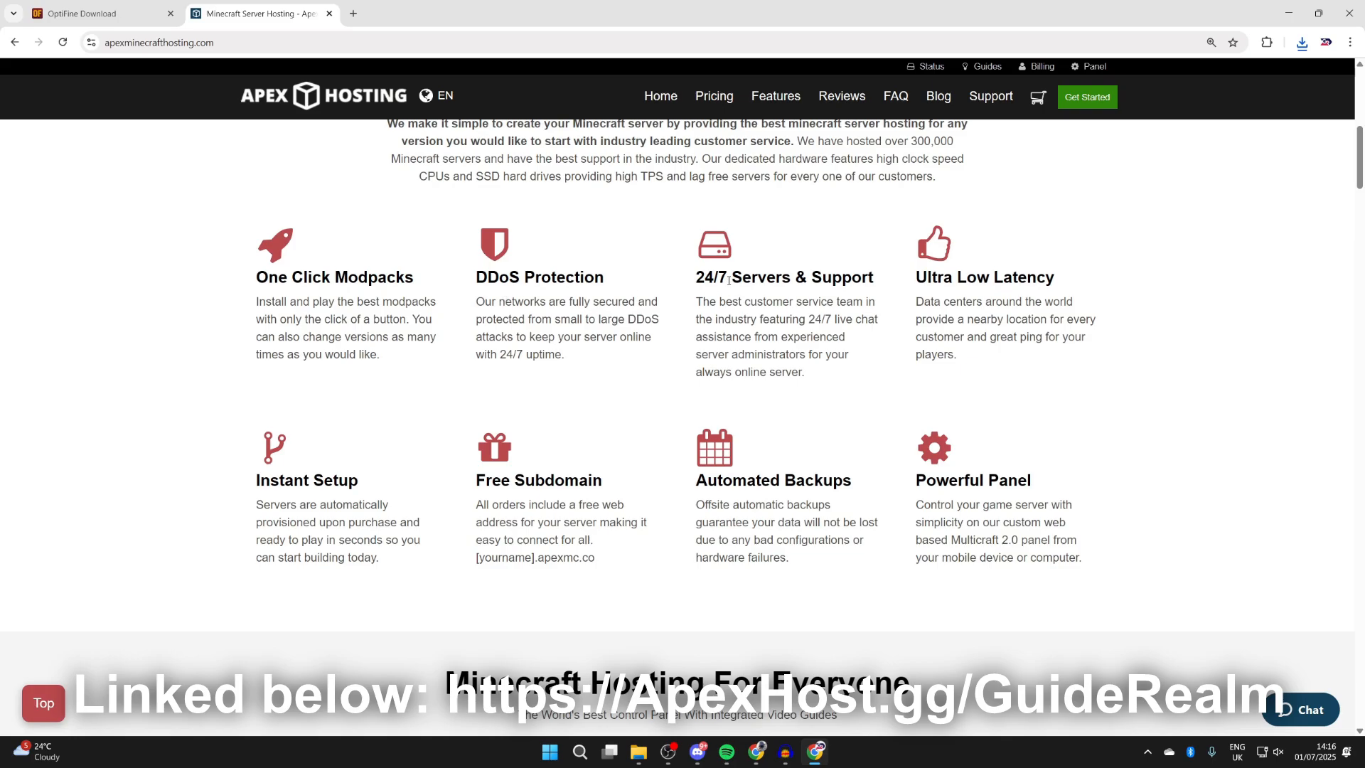
{"action": "mouse_move", "coordinate": [1058, 269]}
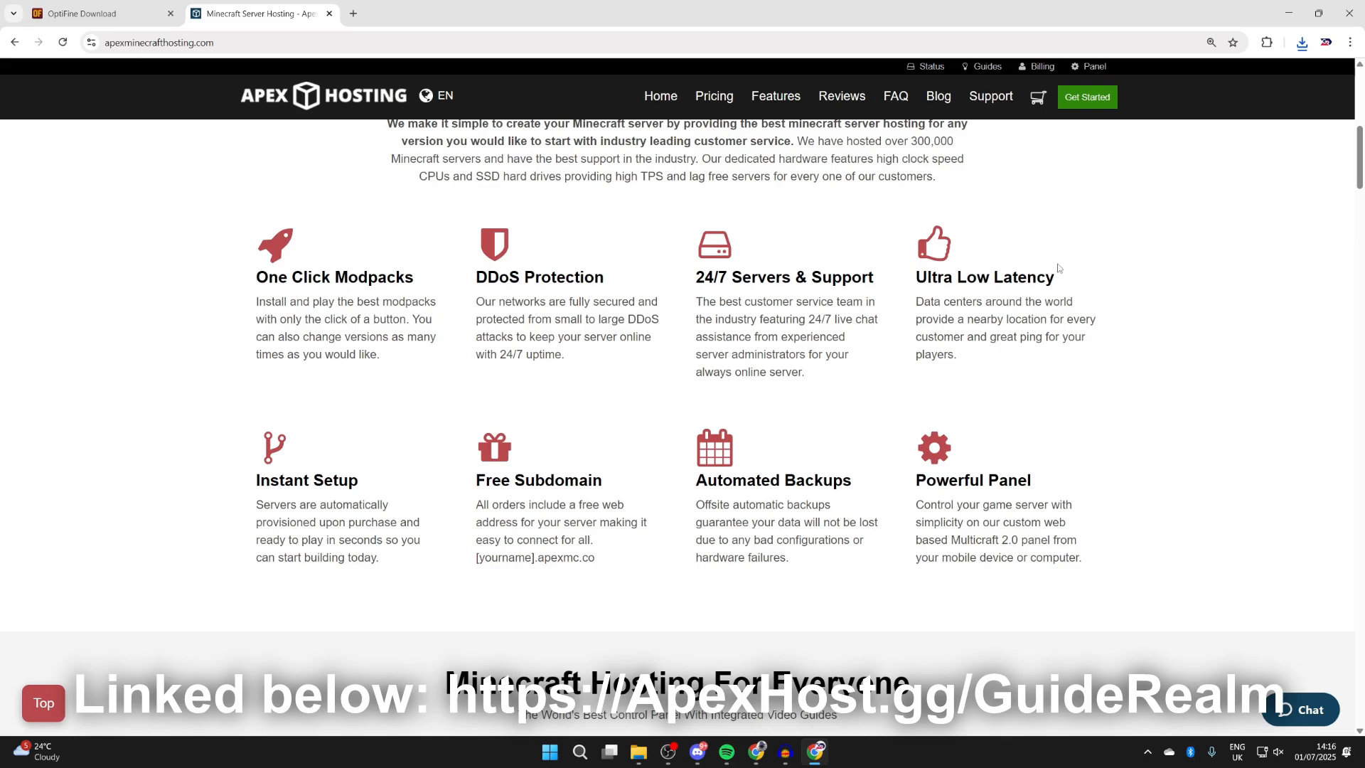
{"action": "mouse_move", "coordinate": [425, 448]}
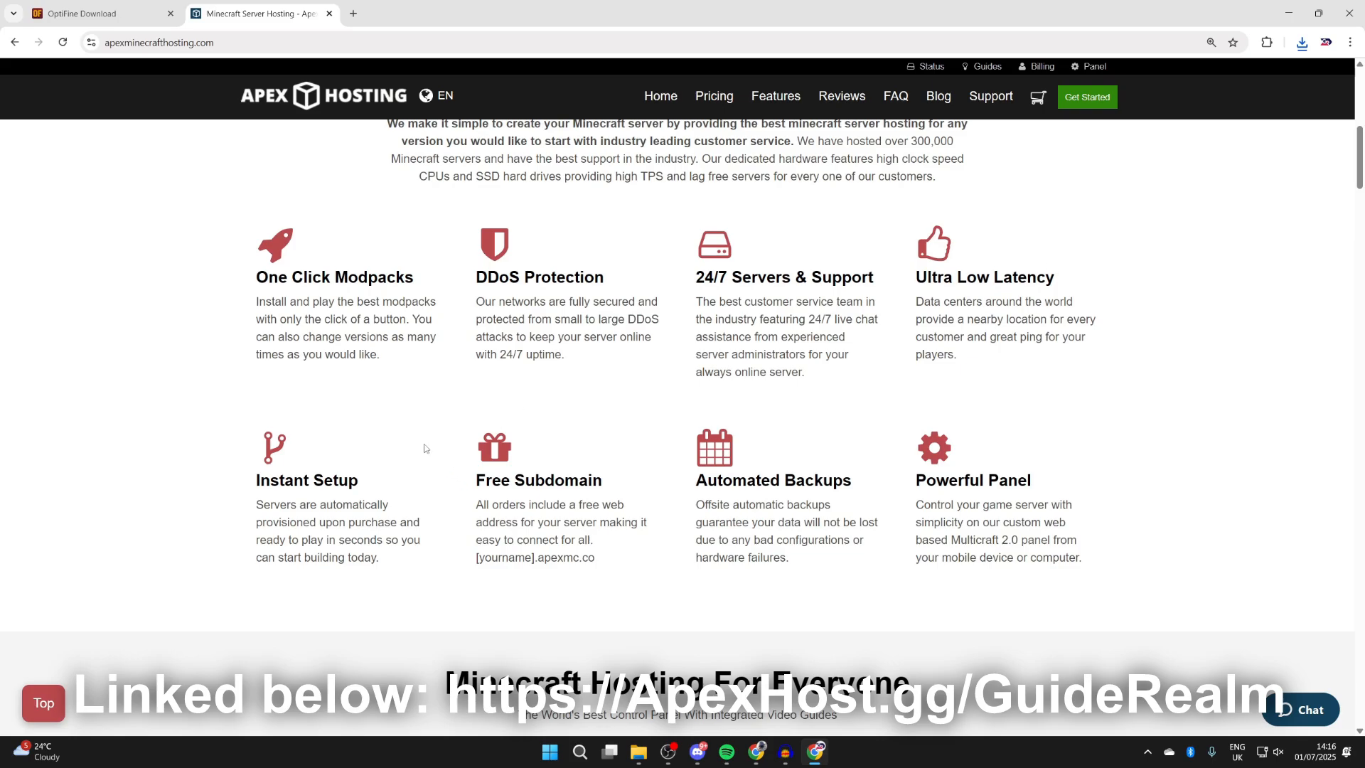
{"action": "scroll", "scroll_direction": "up", "scroll_amount": 3}
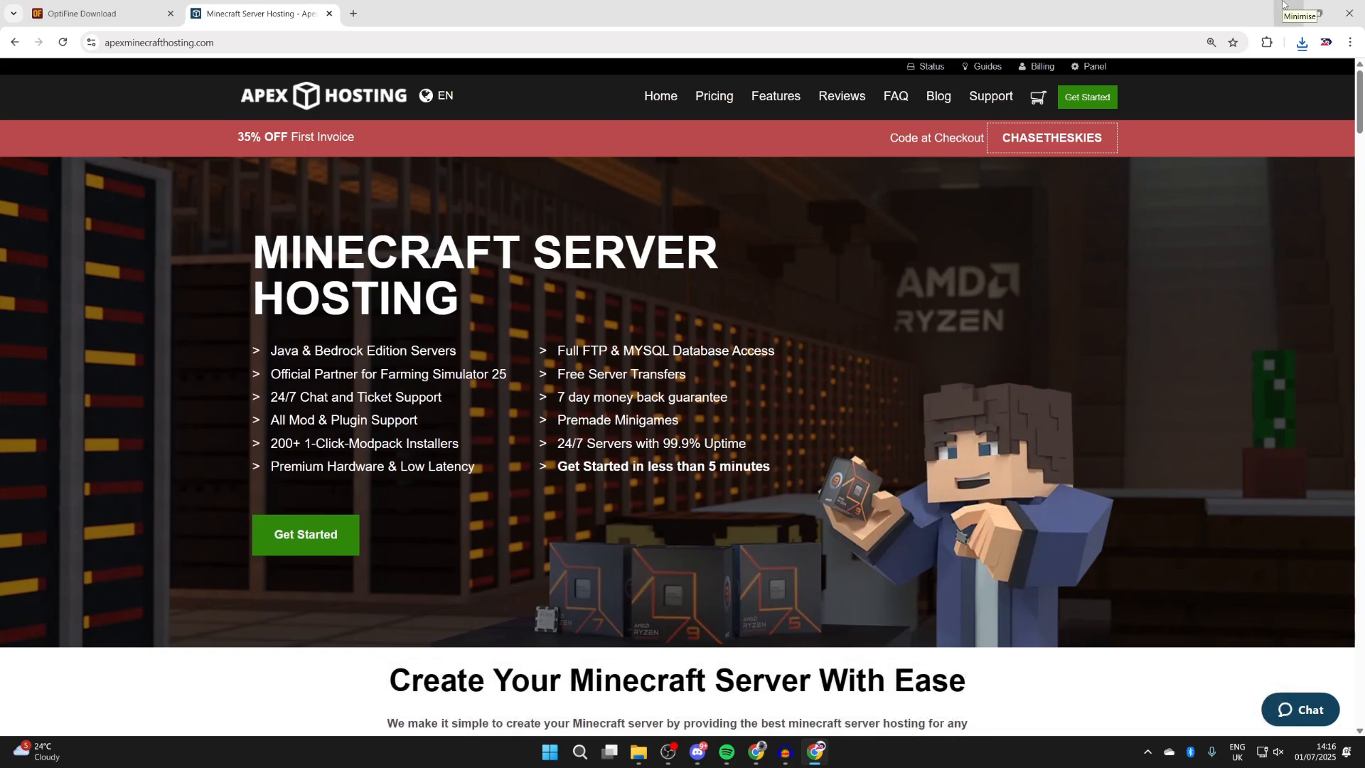
Run preview_OptiFine_1.21.6_HD_U_J6_pre3.jar from the Downloads folder in File Explorer.
{"action": "left_click", "coordinate": [1318, 14]}
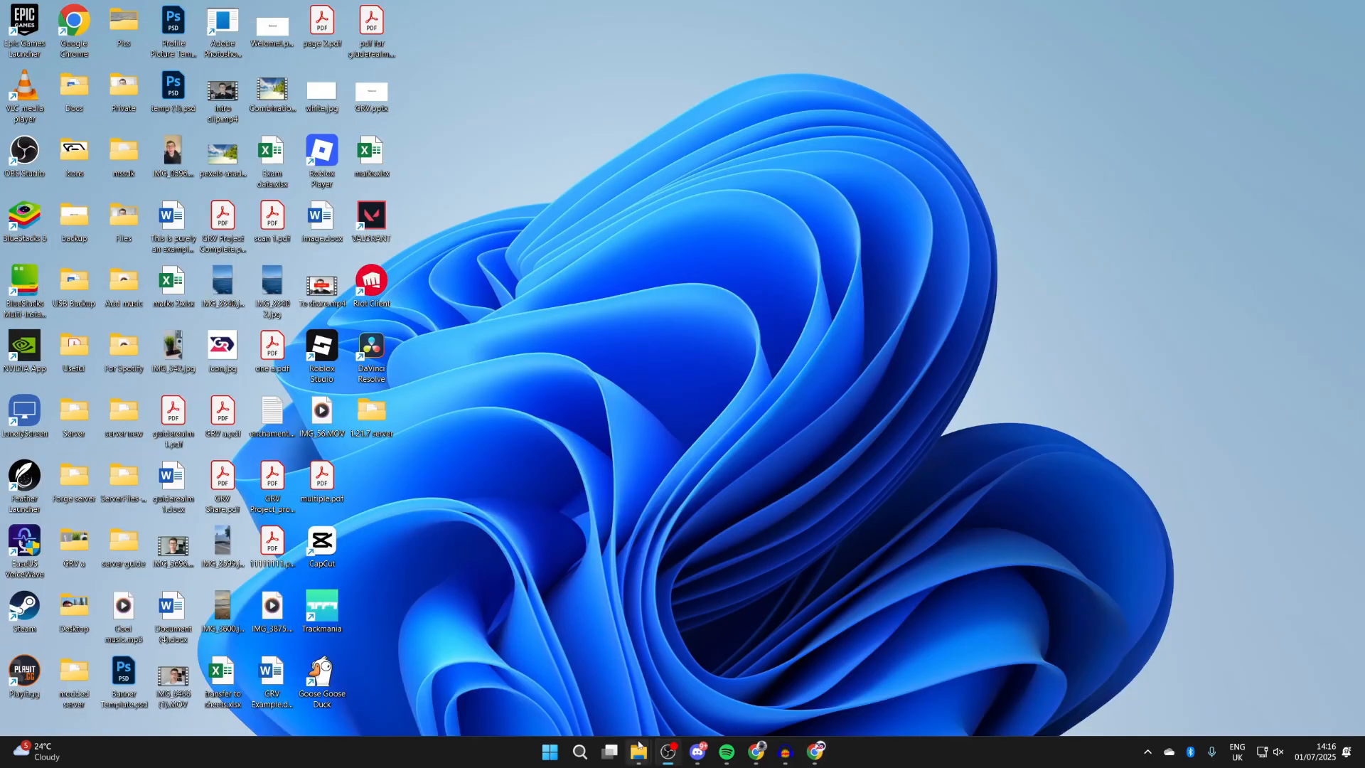
{"action": "right_click", "coordinate": [637, 753]}
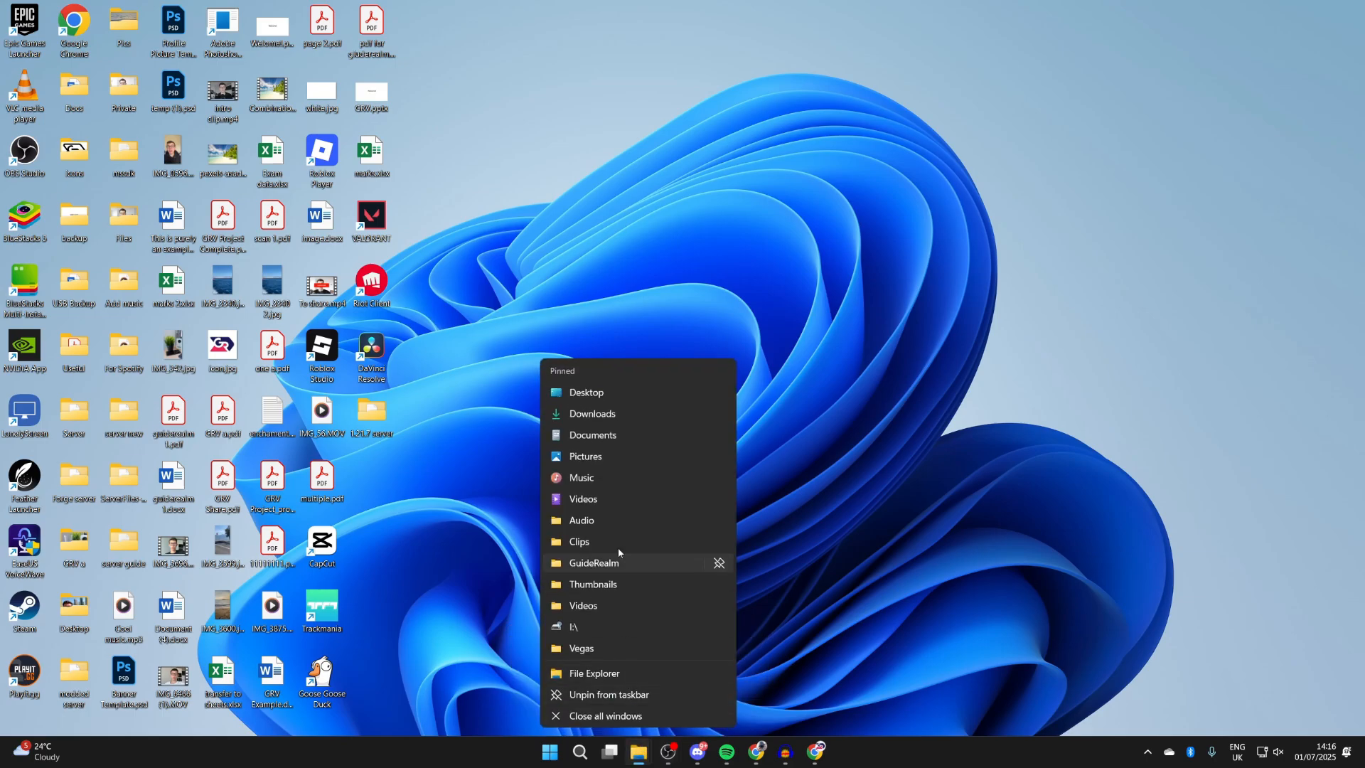
{"action": "left_click", "coordinate": [591, 414]}
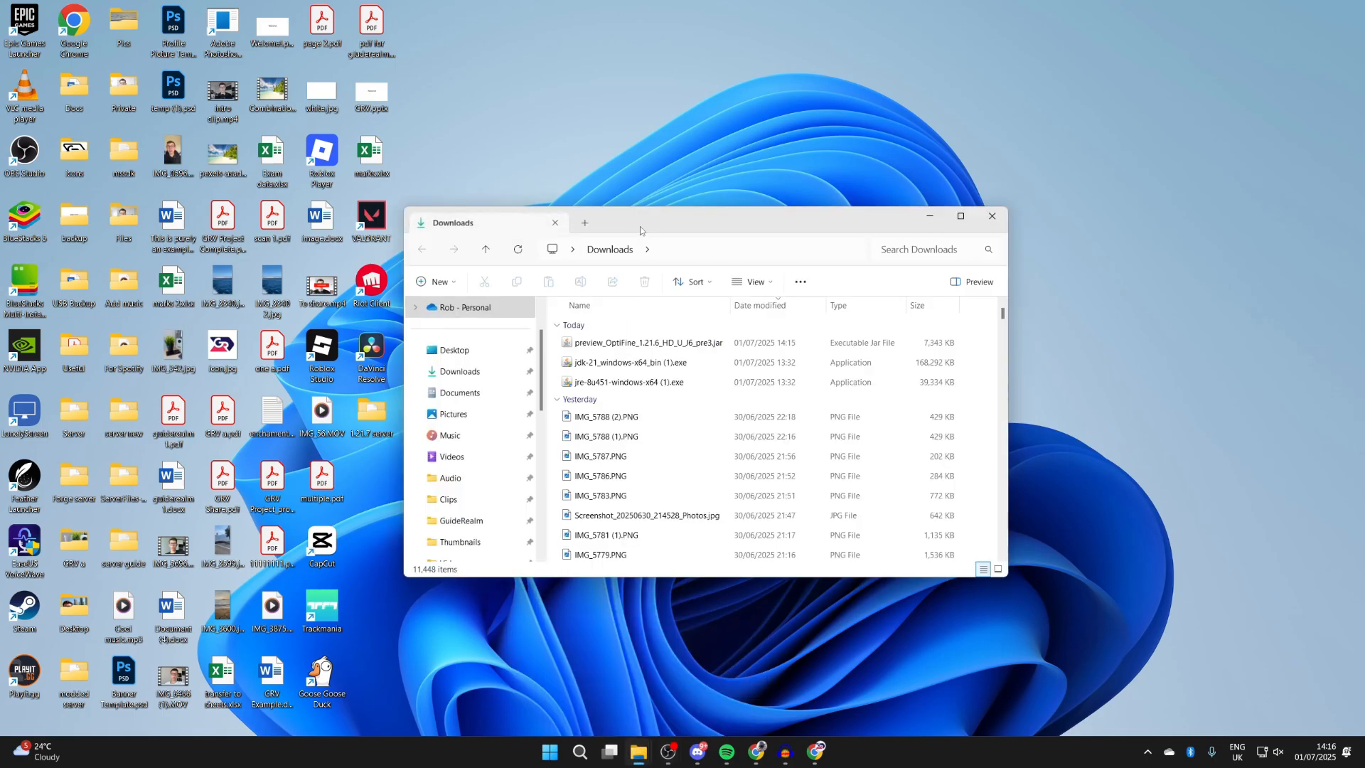
{"action": "left_click", "coordinate": [648, 342]}
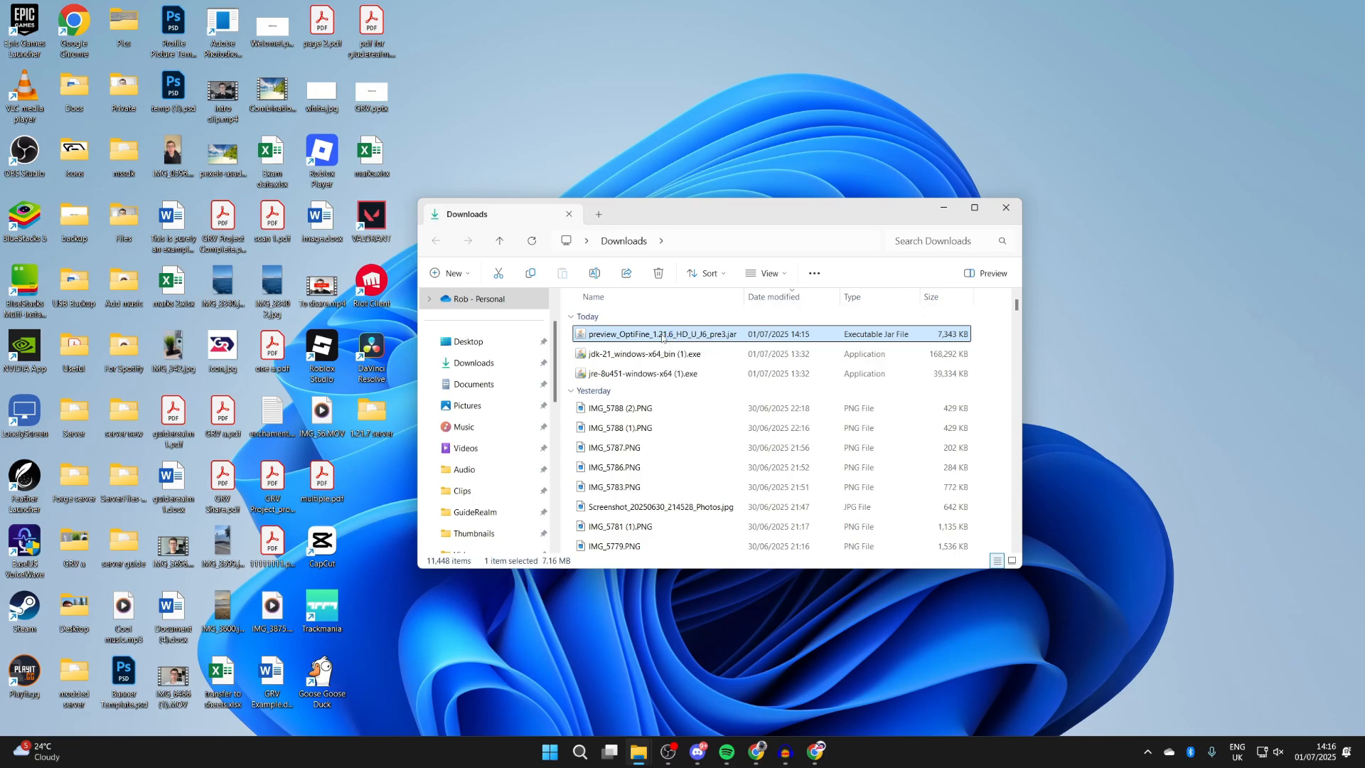
{"action": "double_click", "coordinate": [661, 333]}
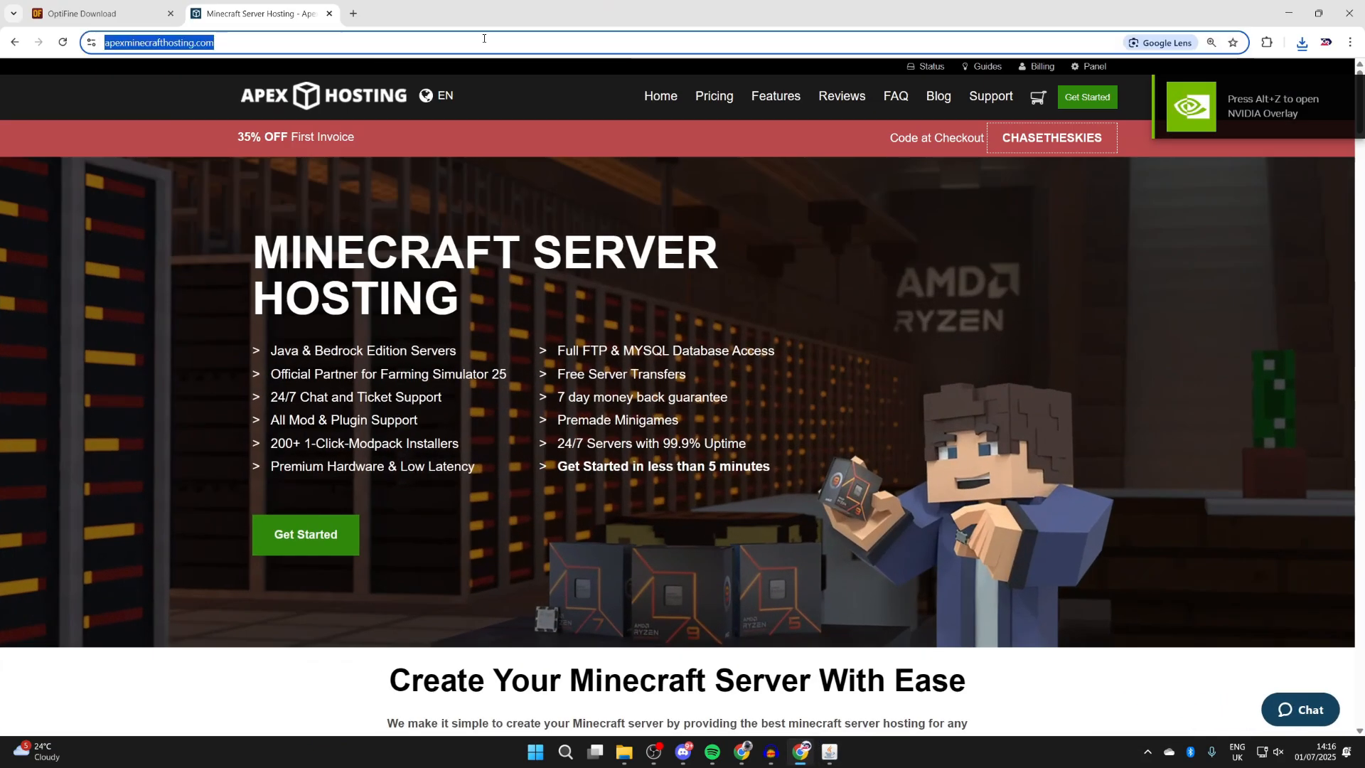
Enter the address java.com/en/ in Chrome.
{"action": "type", "text": "java.com/en/"}
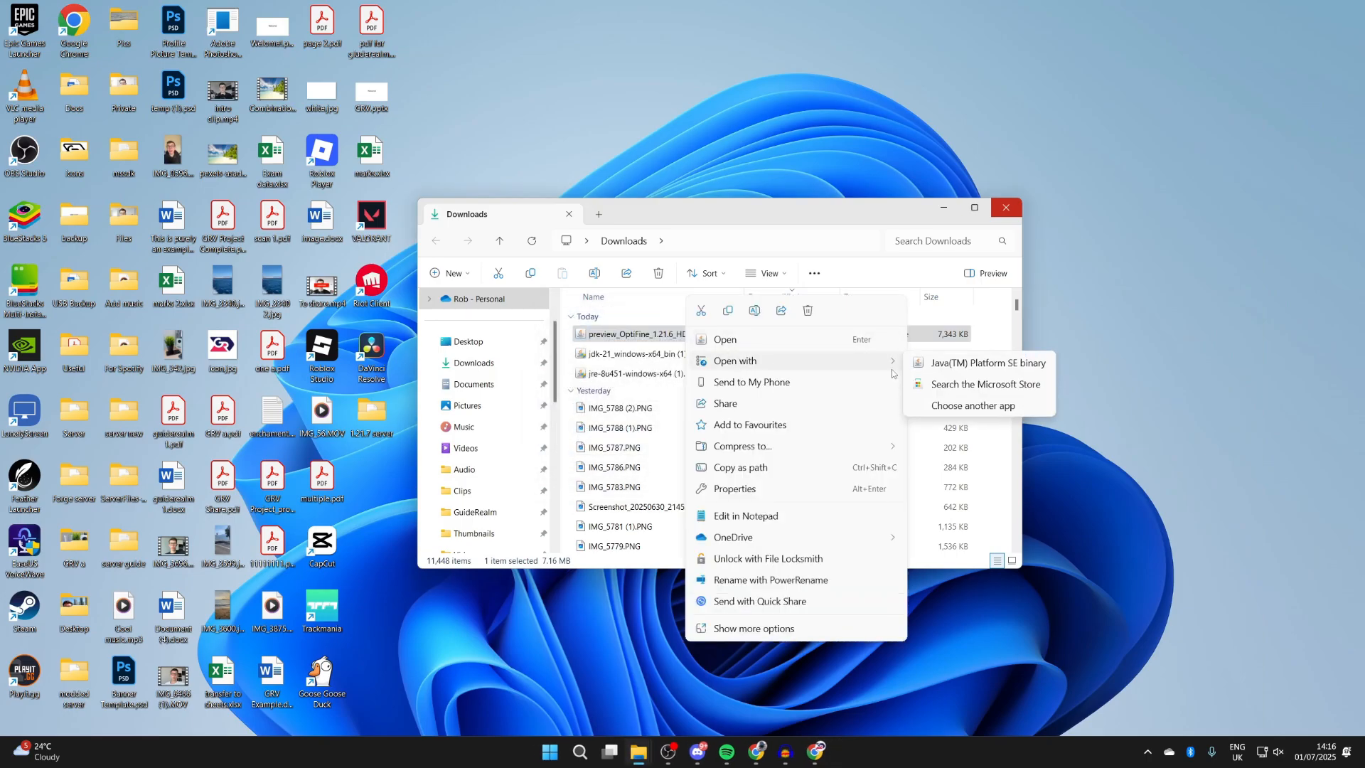
Install the OptiFine jar by opening it with Java(TM) Platform SE binary, then close Downloads.
{"action": "left_click", "coordinate": [974, 405]}
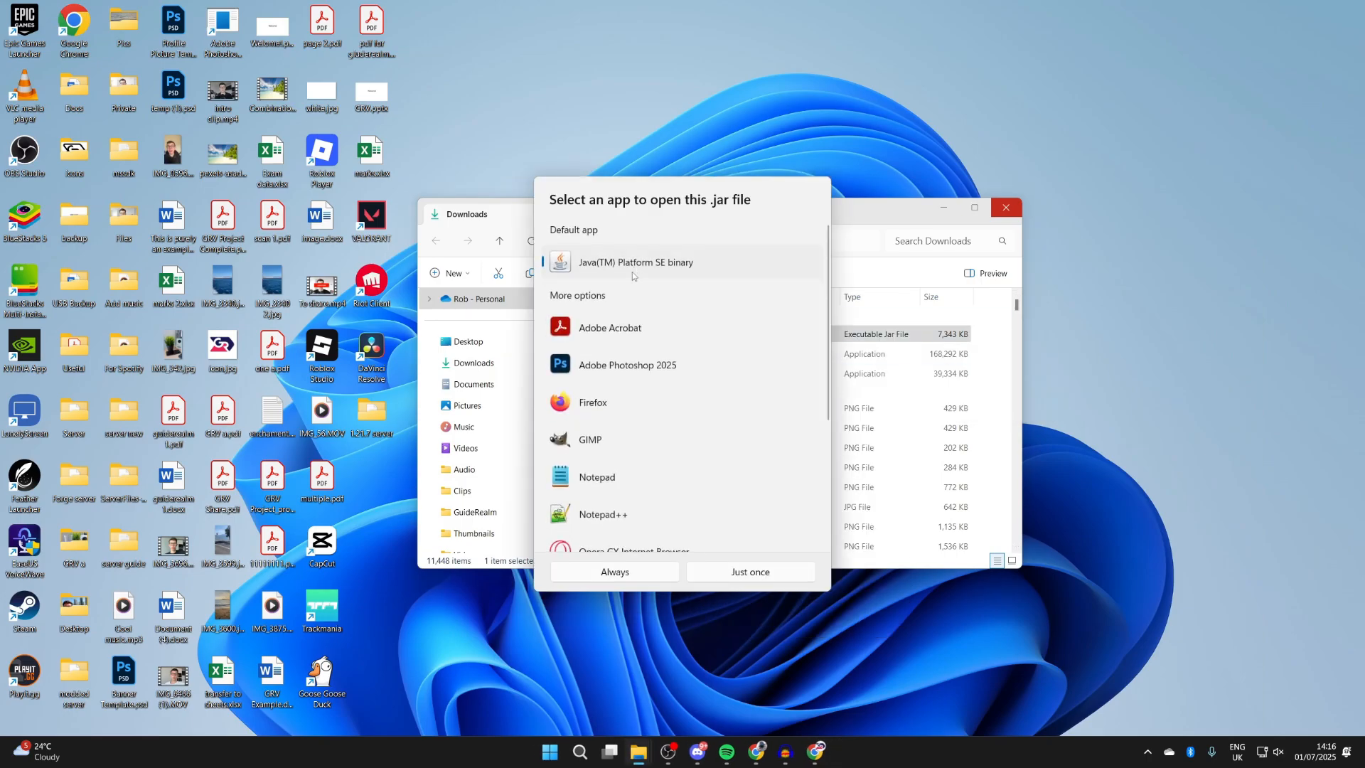
{"action": "left_click", "coordinate": [750, 571]}
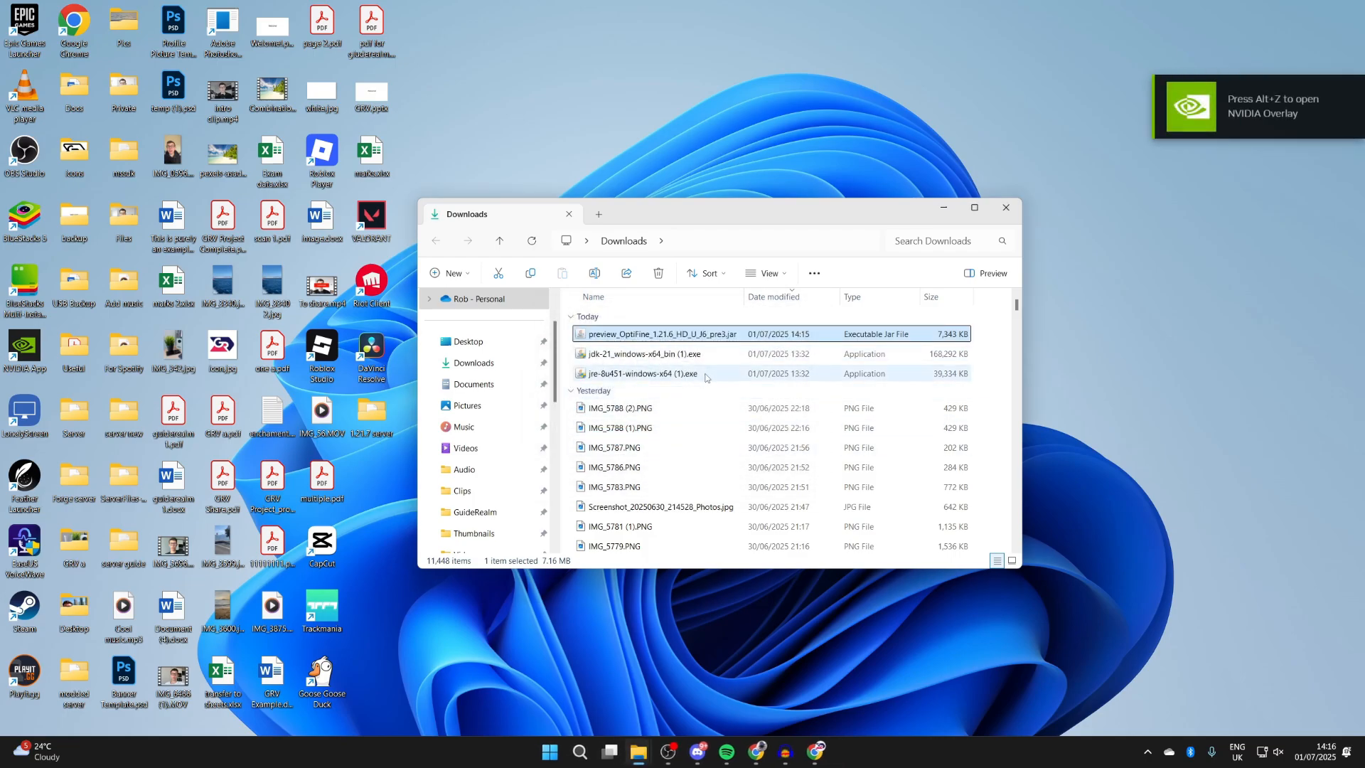
{"action": "mouse_move", "coordinate": [770, 273]}
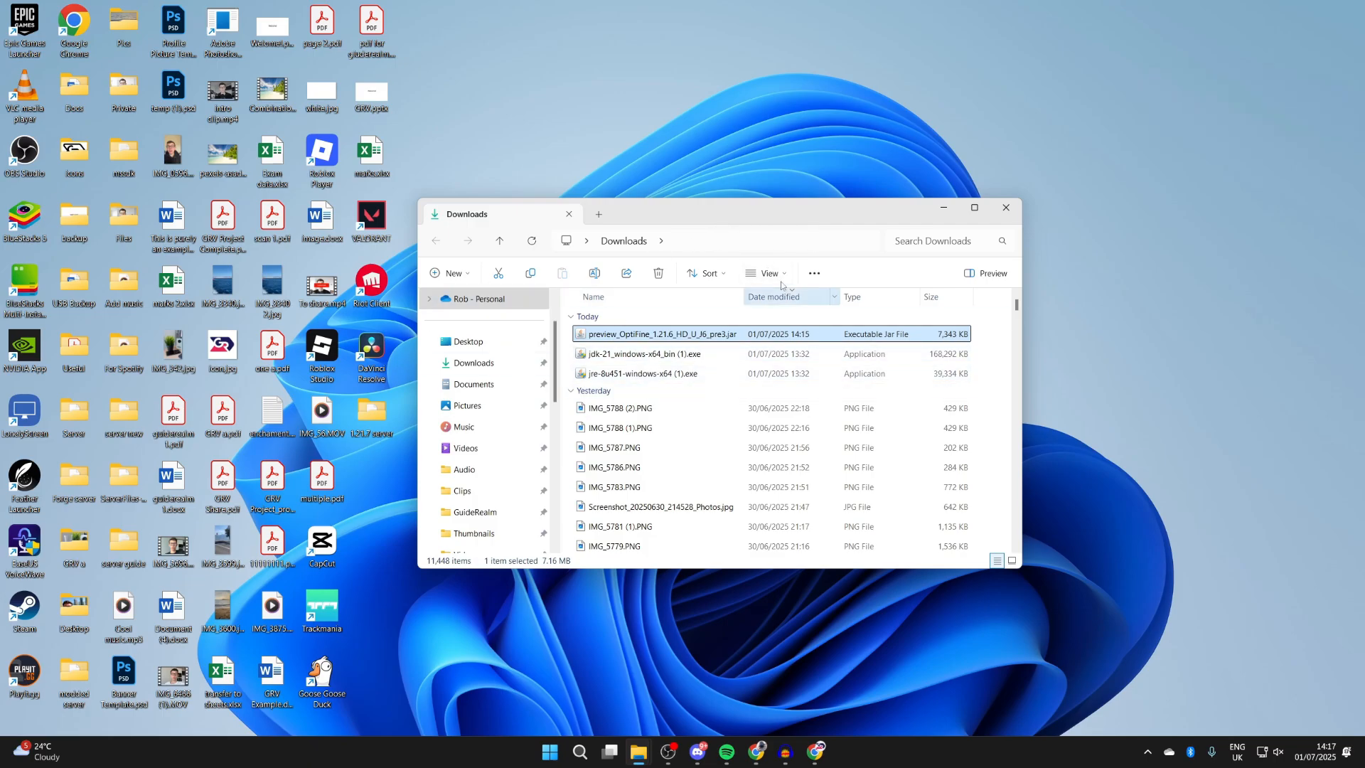
{"action": "left_click", "coordinate": [1005, 208]}
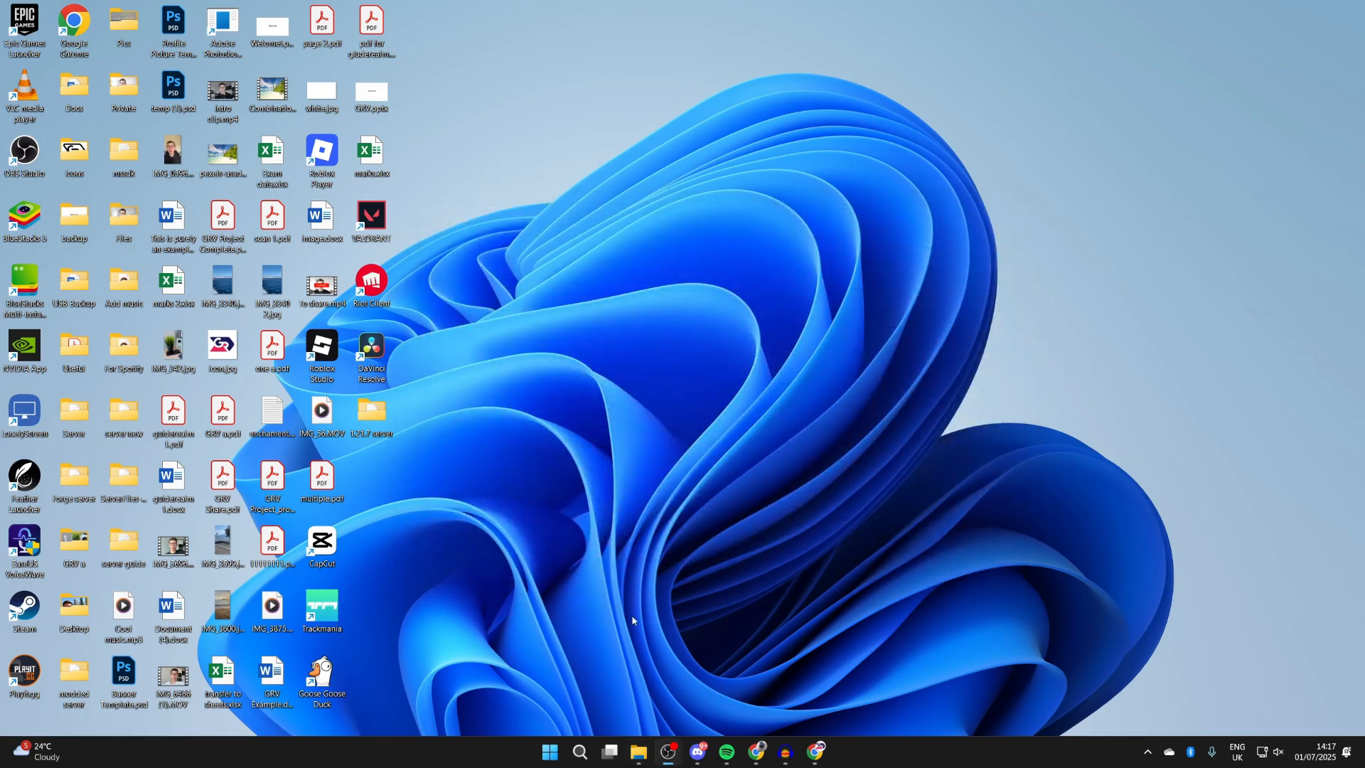
Launch Minecraft with the OptiFine 1.21.6 installation, accepting the modified-installation warning.
{"action": "left_click", "coordinate": [826, 758]}
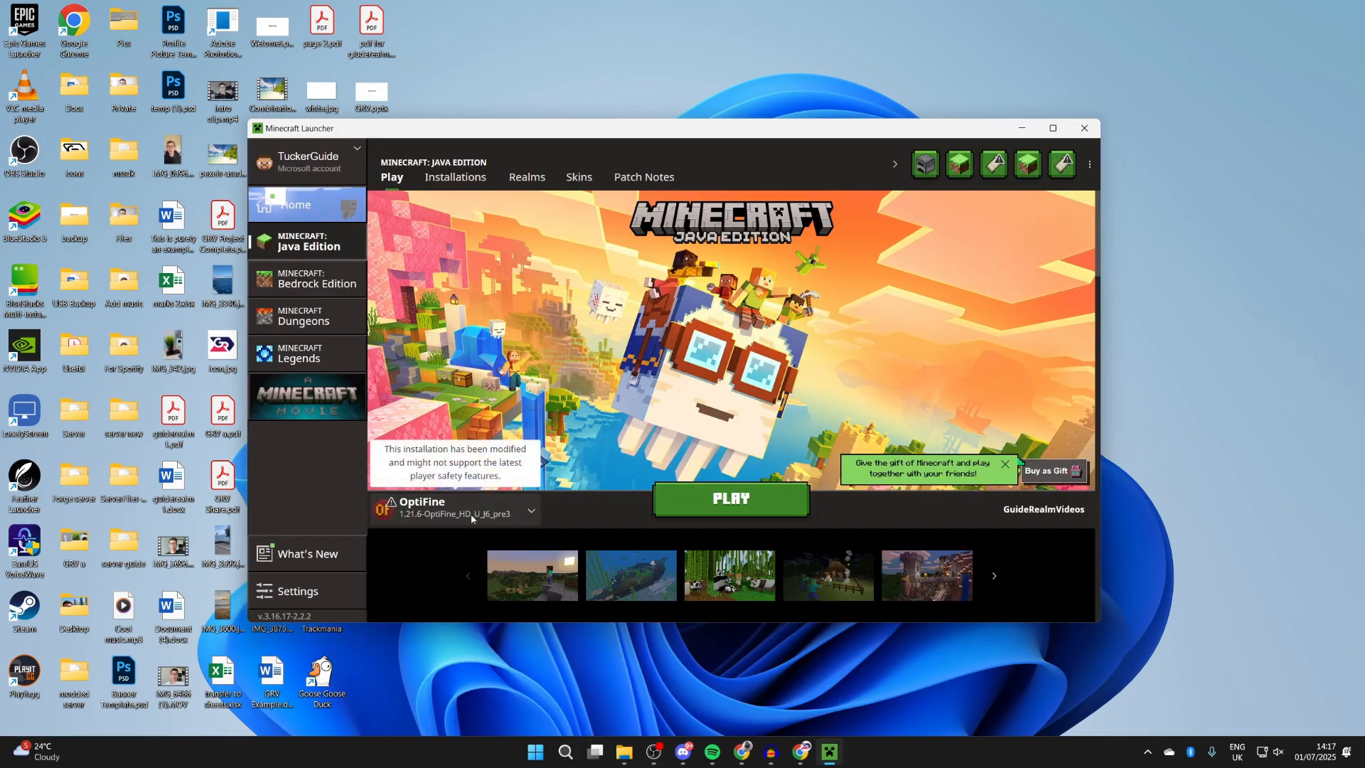
{"action": "left_click", "coordinate": [529, 511]}
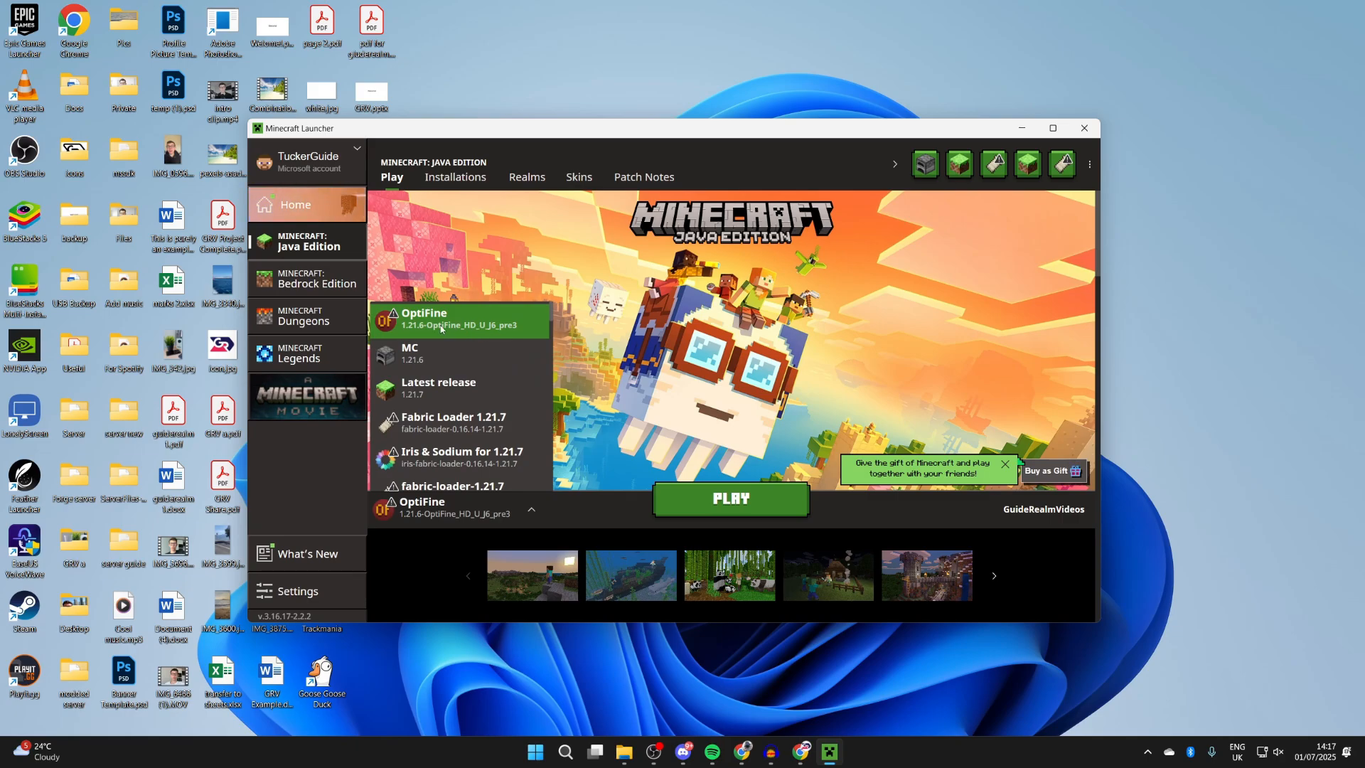
{"action": "left_click", "coordinate": [730, 499]}
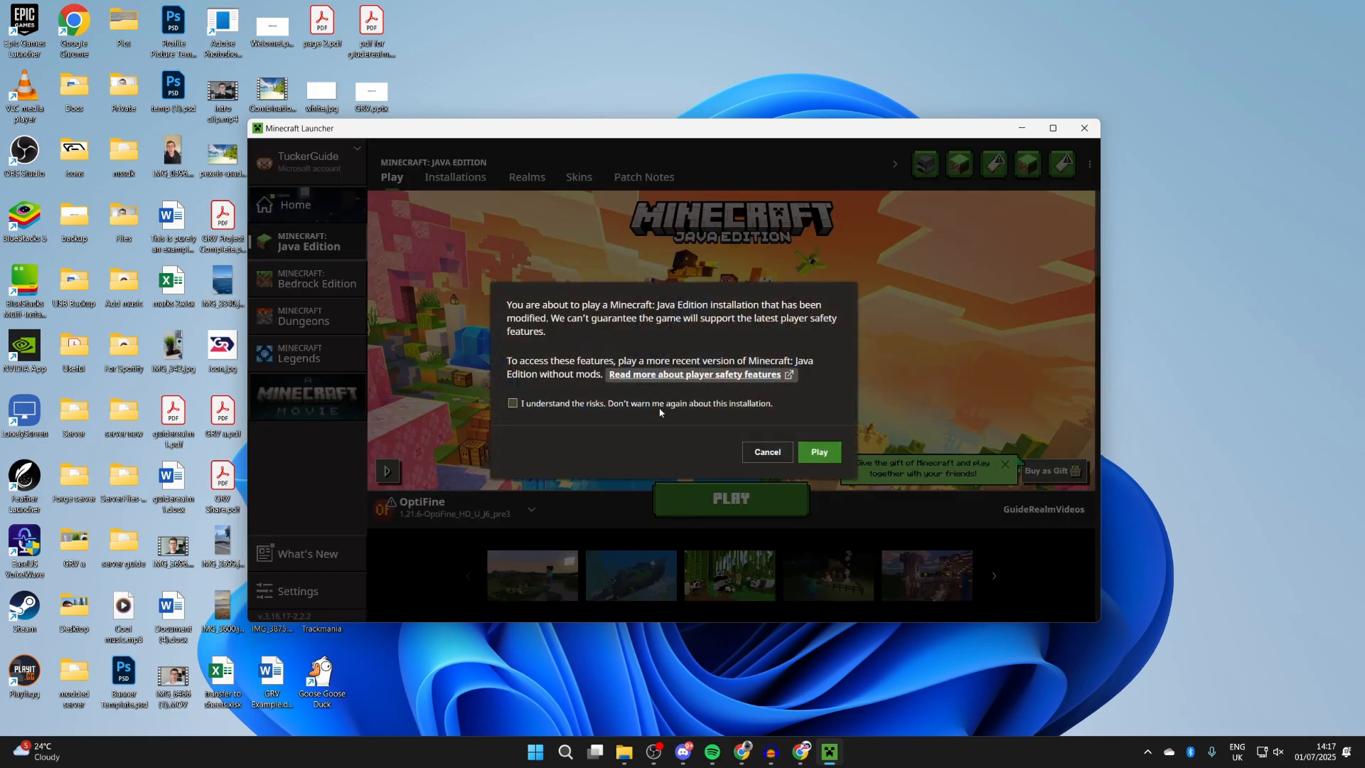
{"action": "left_click", "coordinate": [816, 450]}
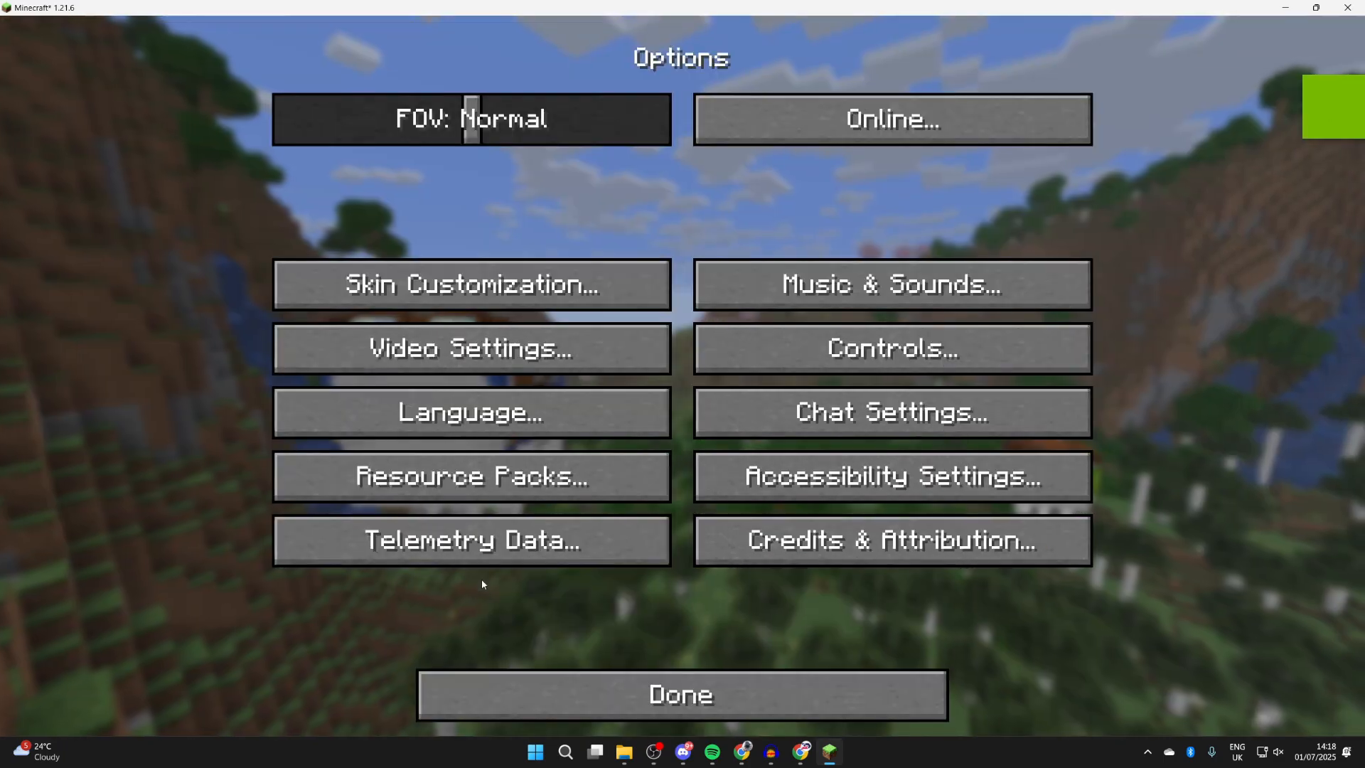
Verify Video Settings show OptiFine HD J6_pre3 Ultra, then start a singleplayer world.
{"action": "left_click", "coordinate": [468, 348]}
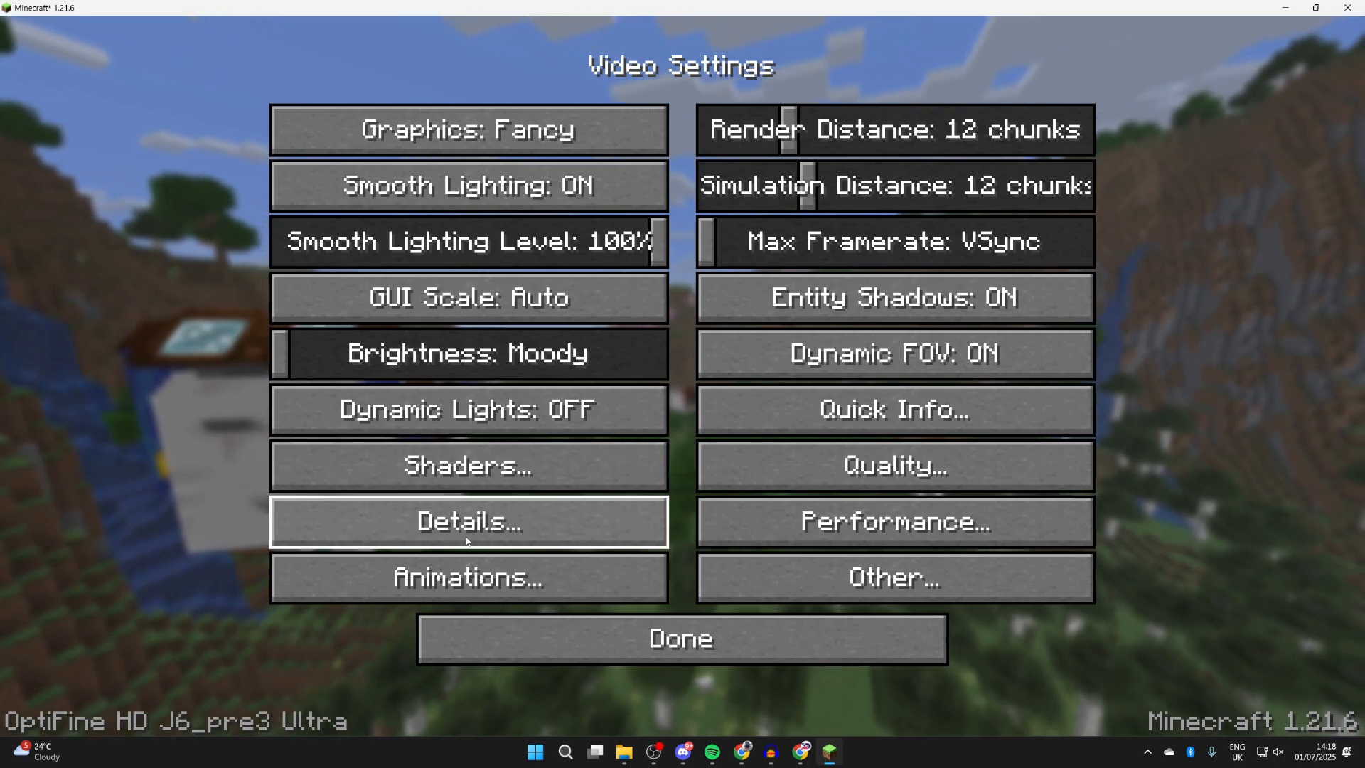
{"action": "left_click", "coordinate": [680, 638]}
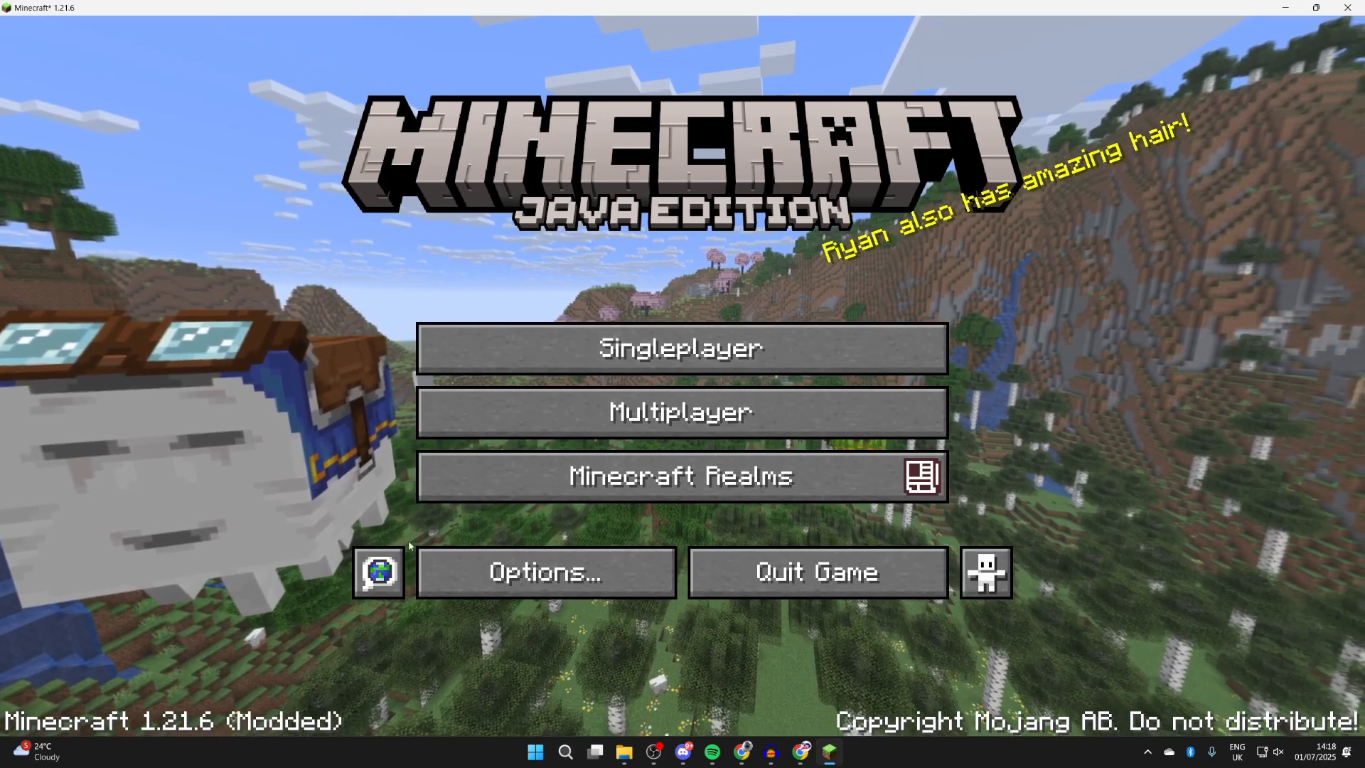
{"action": "left_click", "coordinate": [681, 347]}
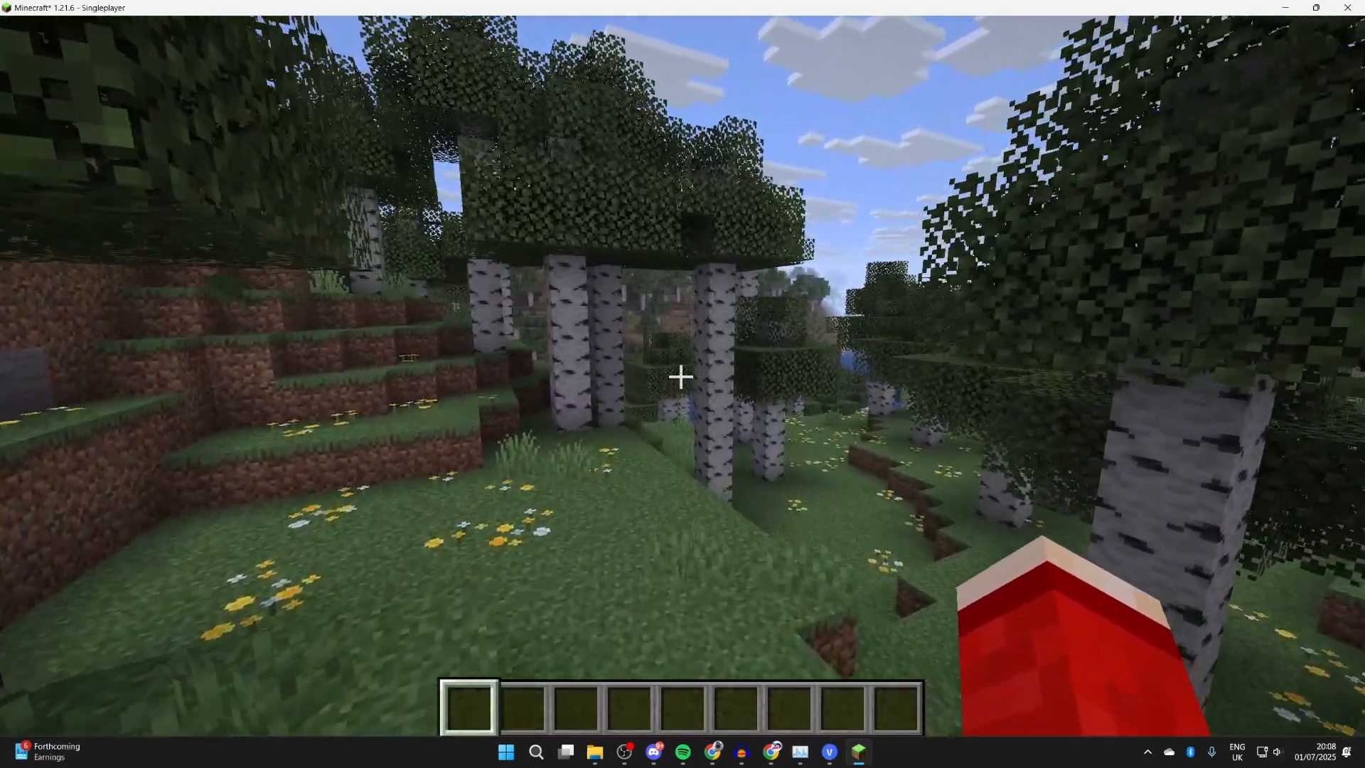
Pause in-world, review the OptiFine Video Settings such as Quality, and resume gameplay.
{"action": "key", "text": "Escape"}
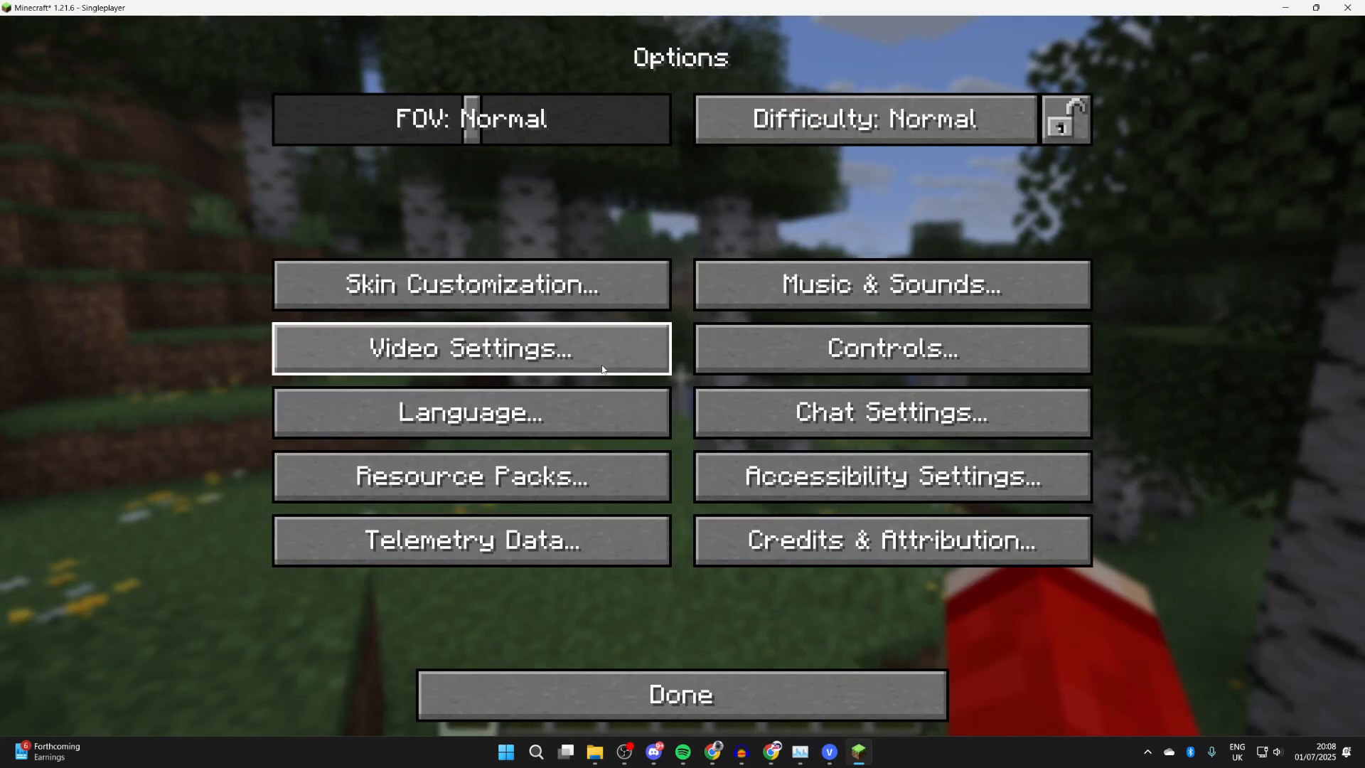
{"action": "left_click", "coordinate": [471, 349]}
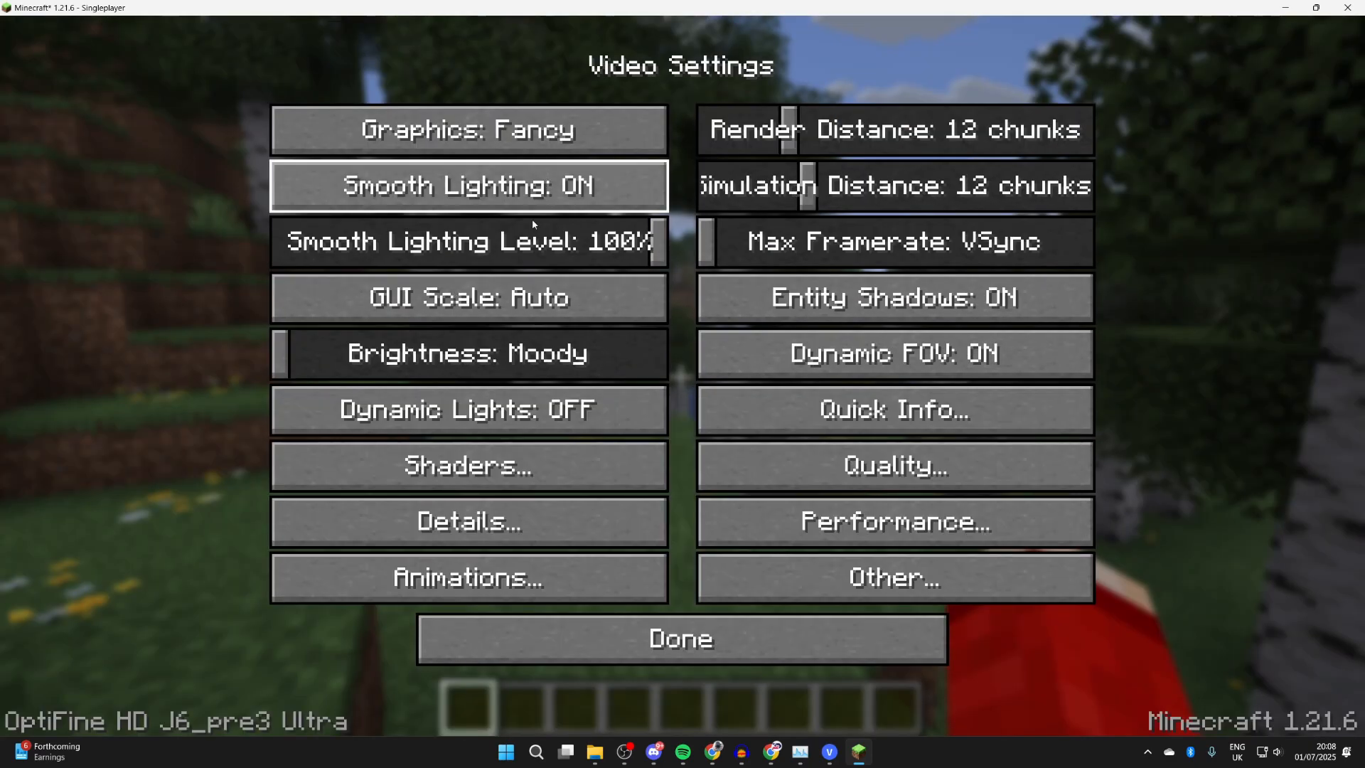
{"action": "mouse_move", "coordinate": [893, 522]}
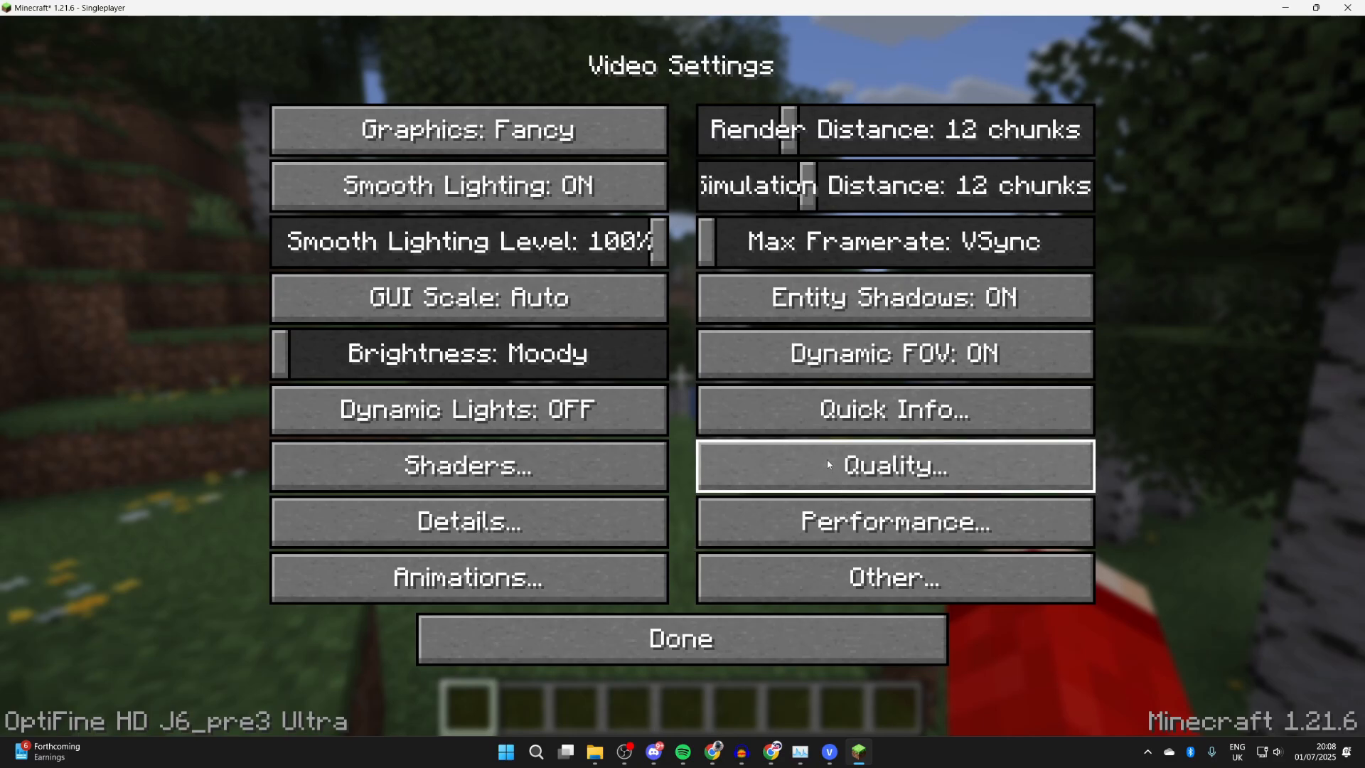
{"action": "left_click", "coordinate": [679, 639]}
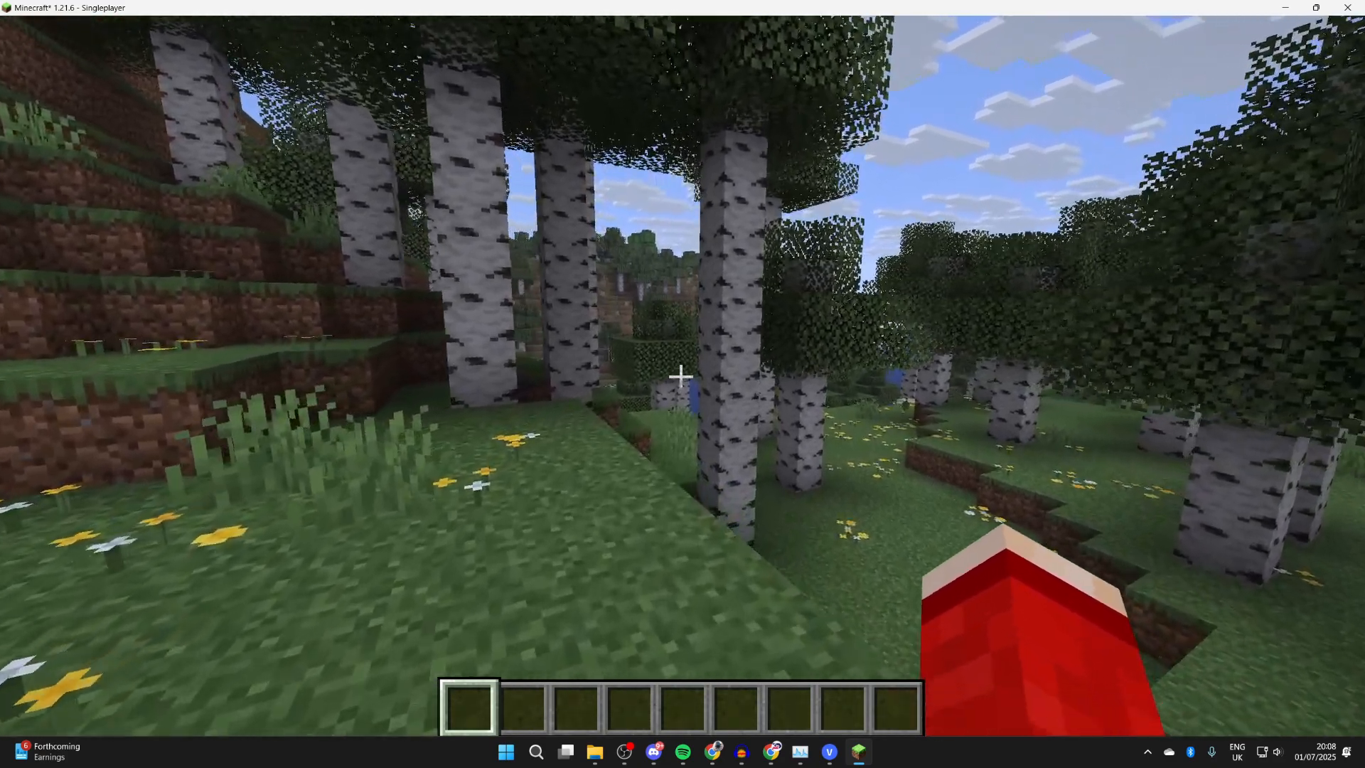
{"action": "mouse_move", "coordinate": [682, 377]}
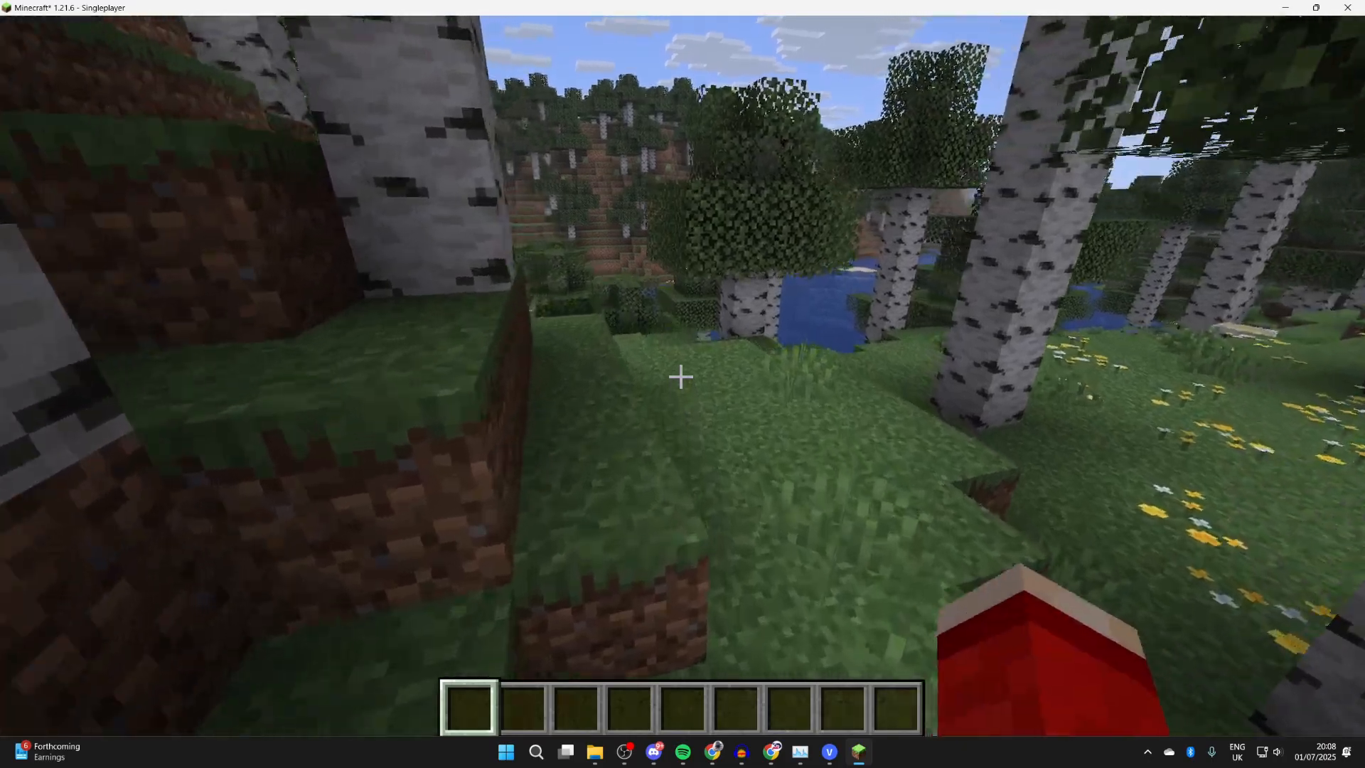
{"action": "mouse_move", "coordinate": [682, 376]}
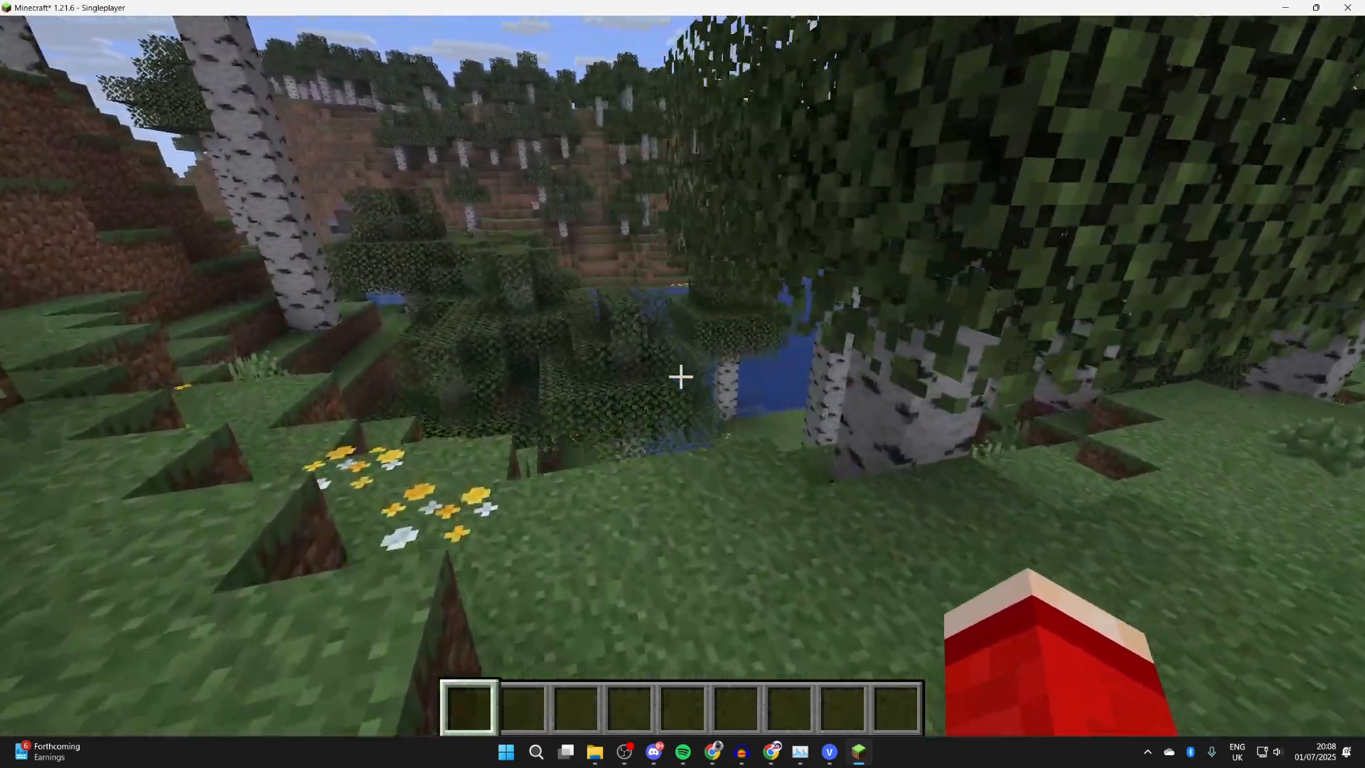
{"action": "mouse_move", "coordinate": [682, 377]}
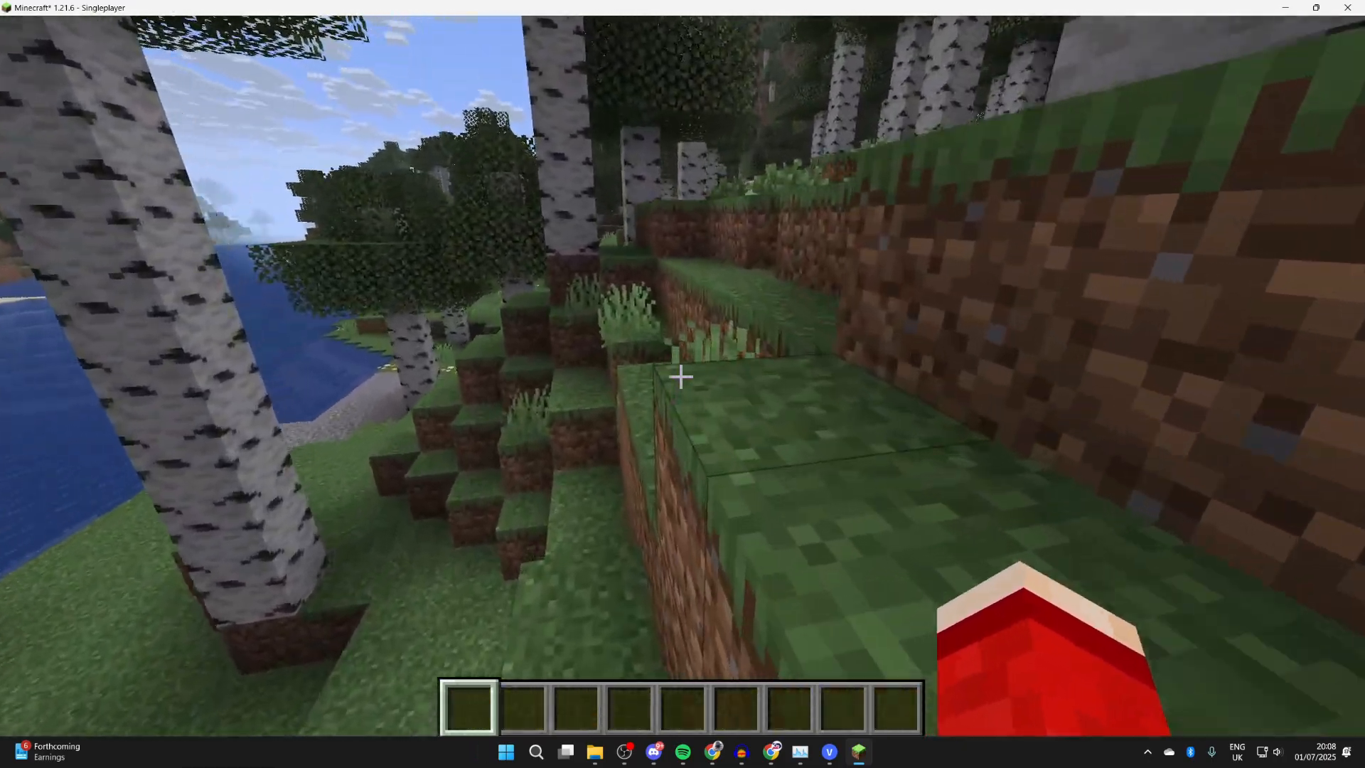